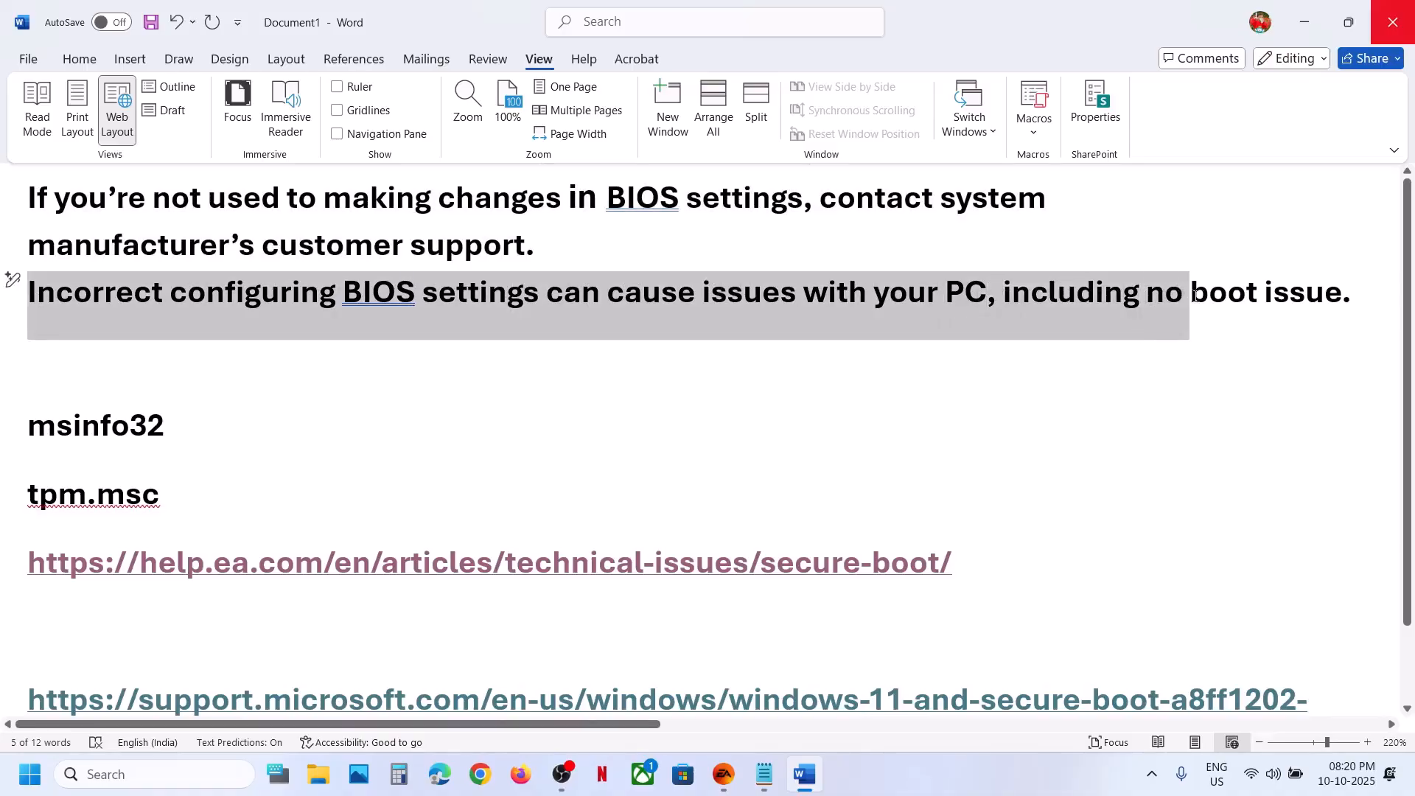
Step: Scroll through the EA Secure Boot article and Microsoft Secure Boot support page in Chrome
{"action": "scroll", "scroll_direction": "down", "scroll_amount": 3}
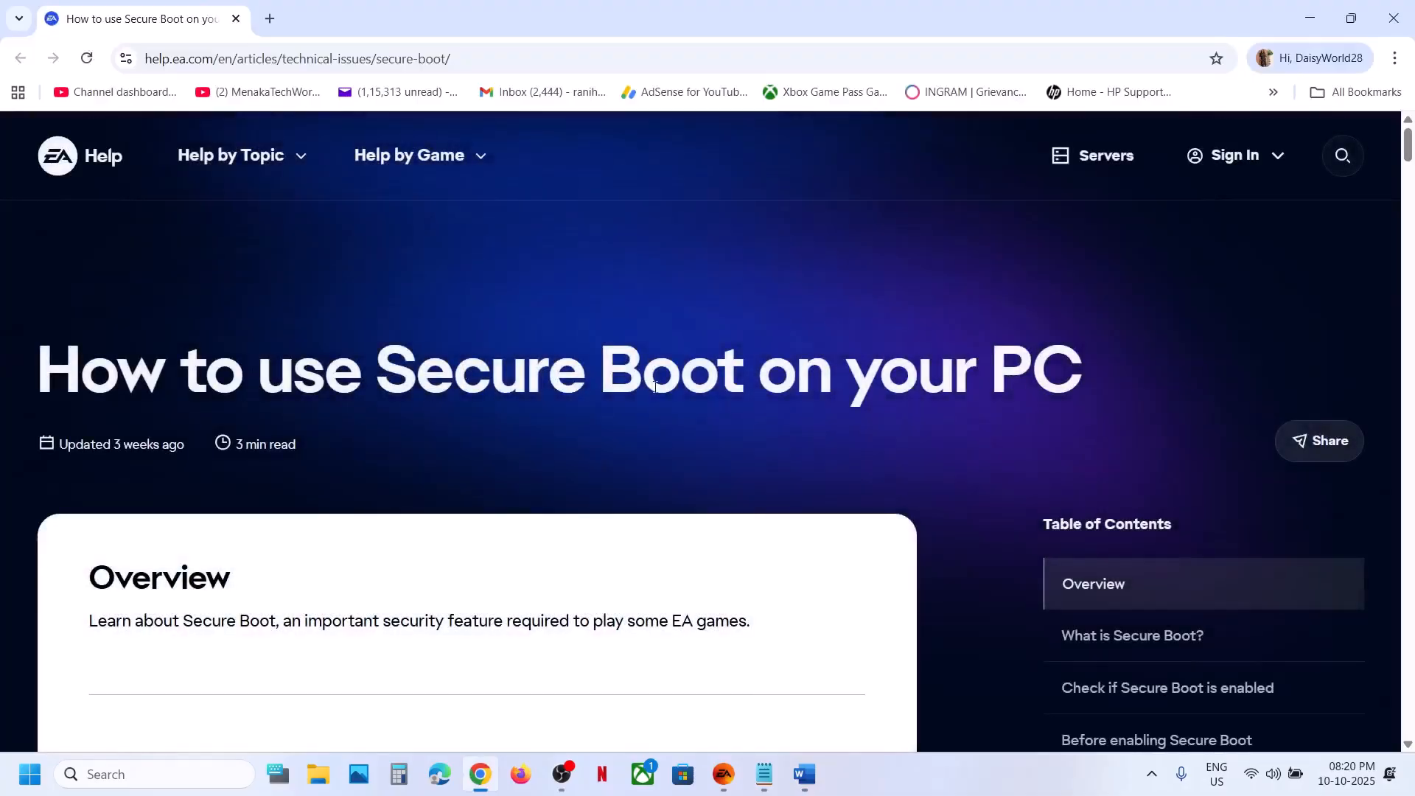
{"action": "scroll", "scroll_direction": "down", "scroll_amount": 3}
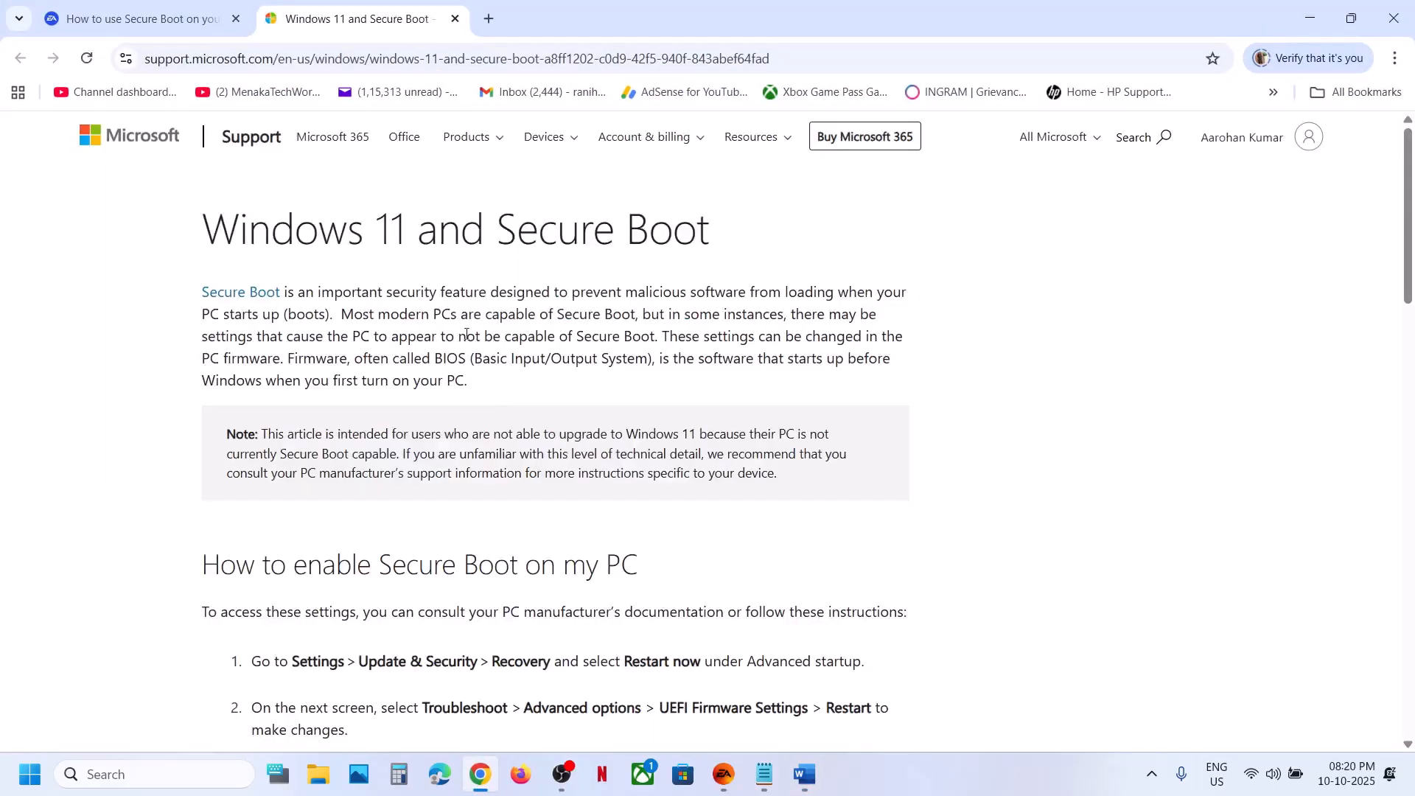
{"action": "scroll", "scroll_direction": "down", "scroll_amount": 3}
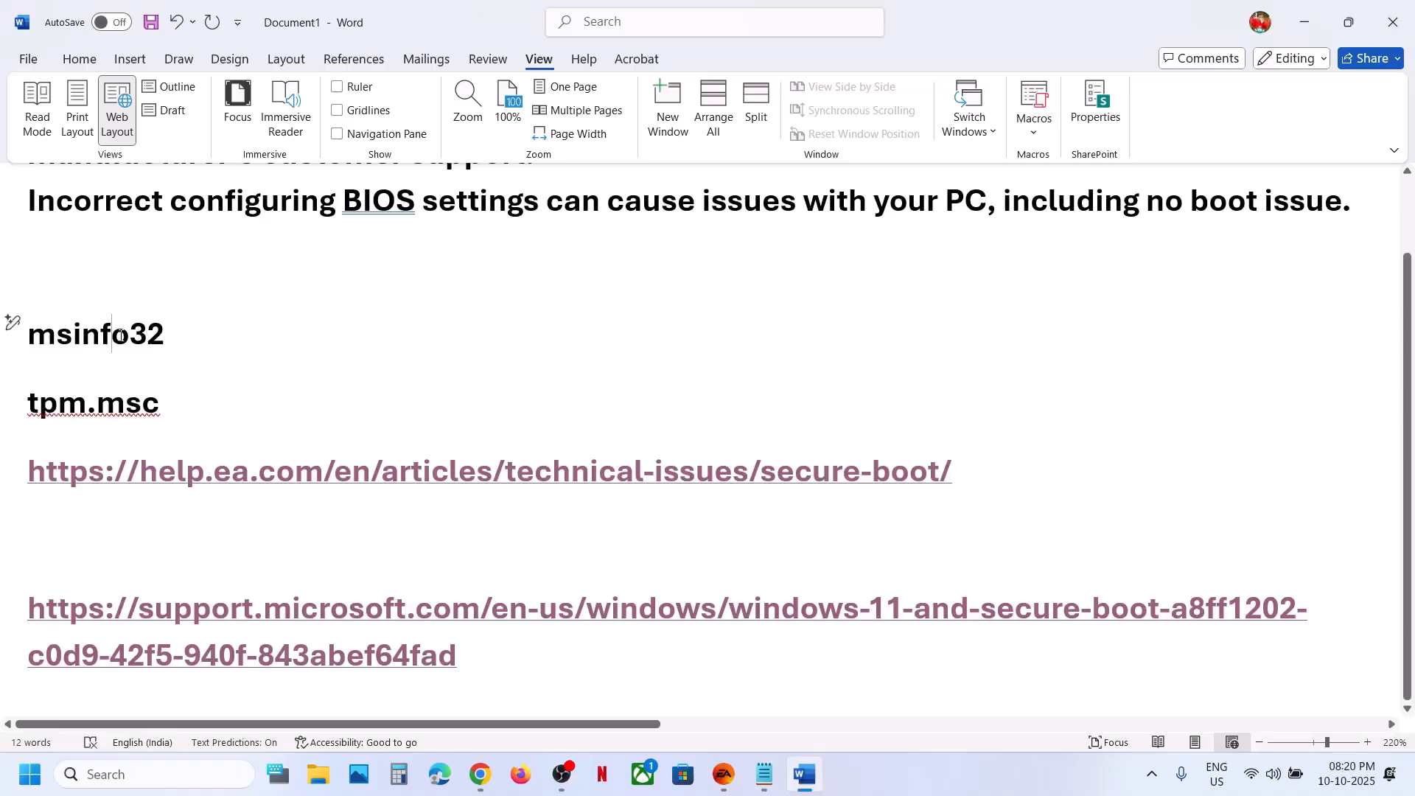
Step: Launch System Information via msinfo32 and read BIOS Mode UEFI and Secure Boot State Off
{"action": "double_click", "coordinate": [94, 335]}
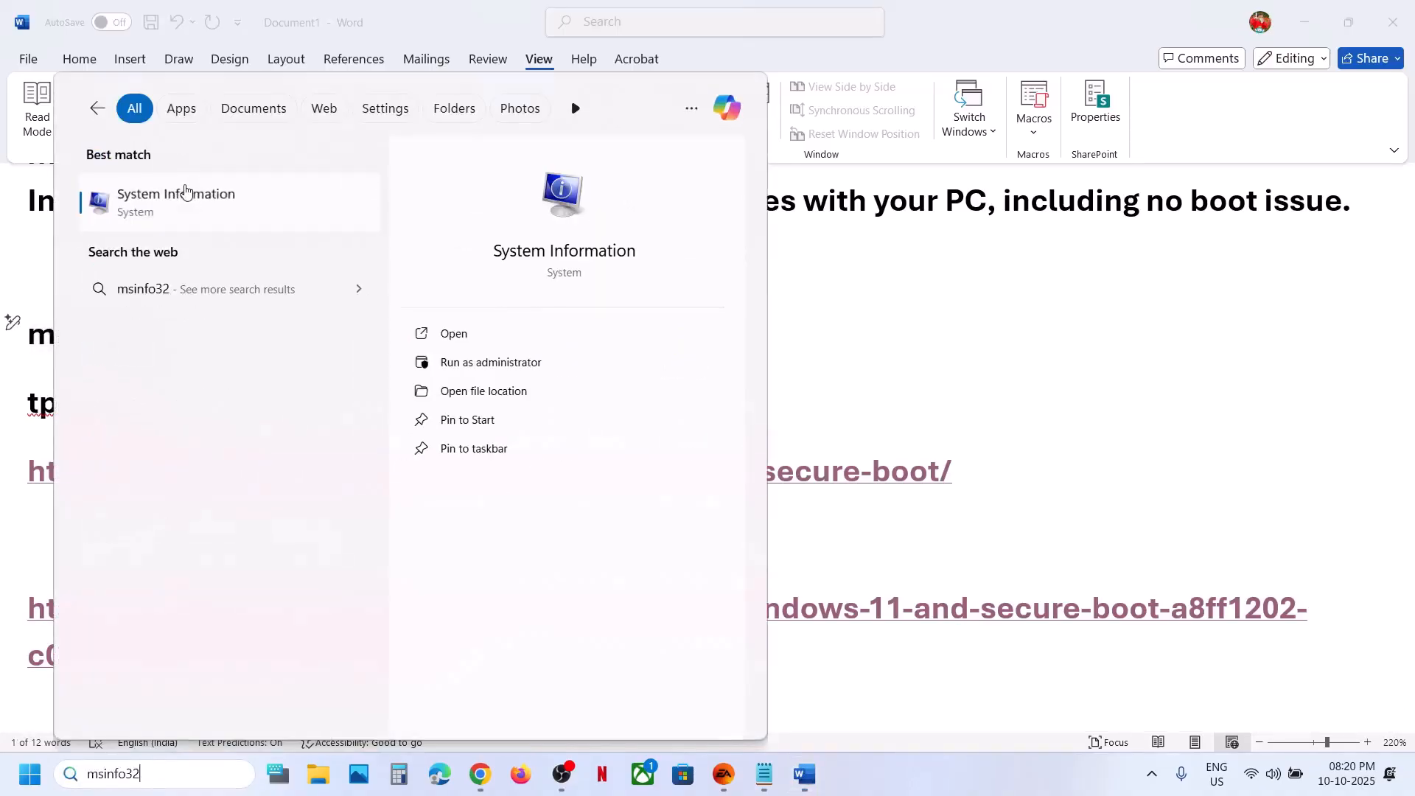
{"action": "left_click", "coordinate": [453, 333]}
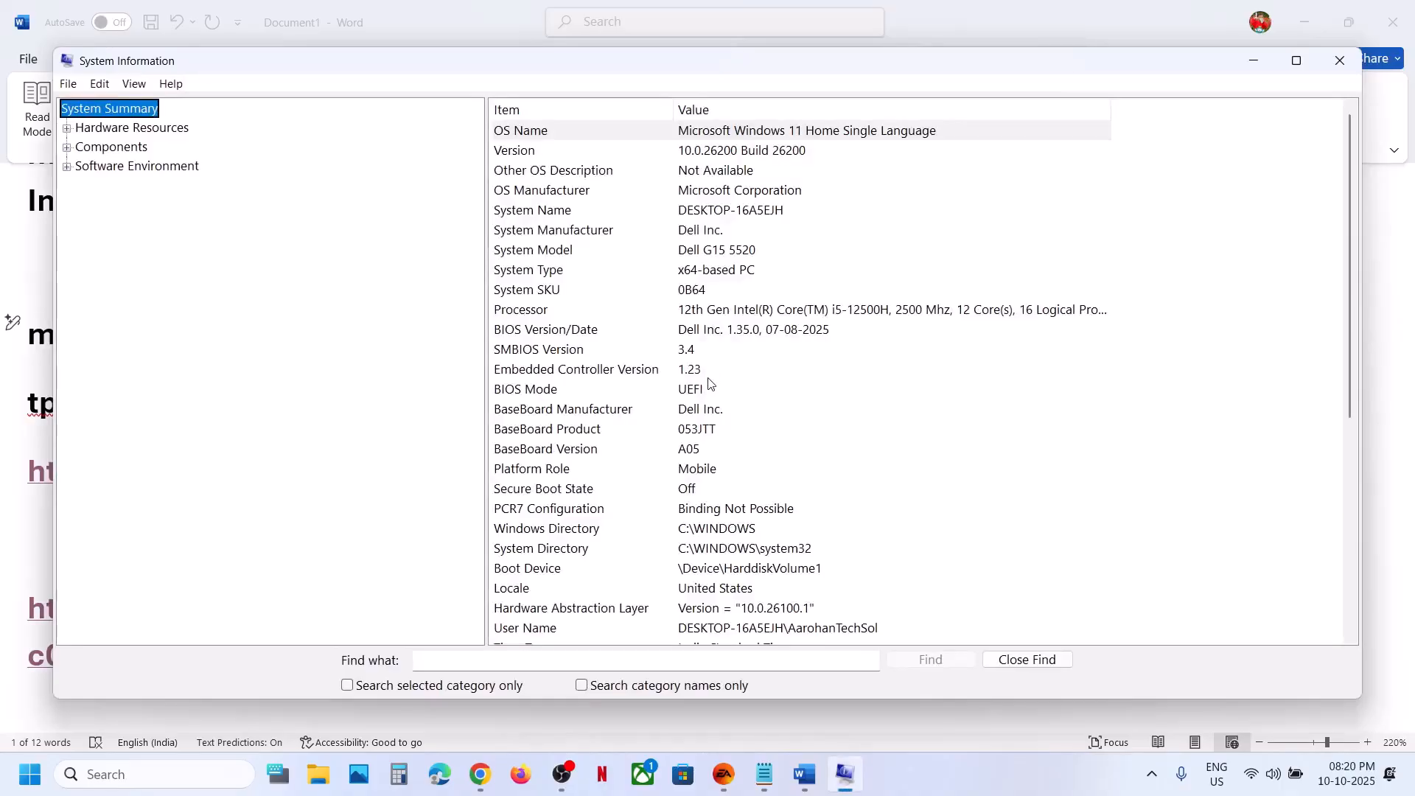
{"action": "mouse_move", "coordinate": [693, 493]}
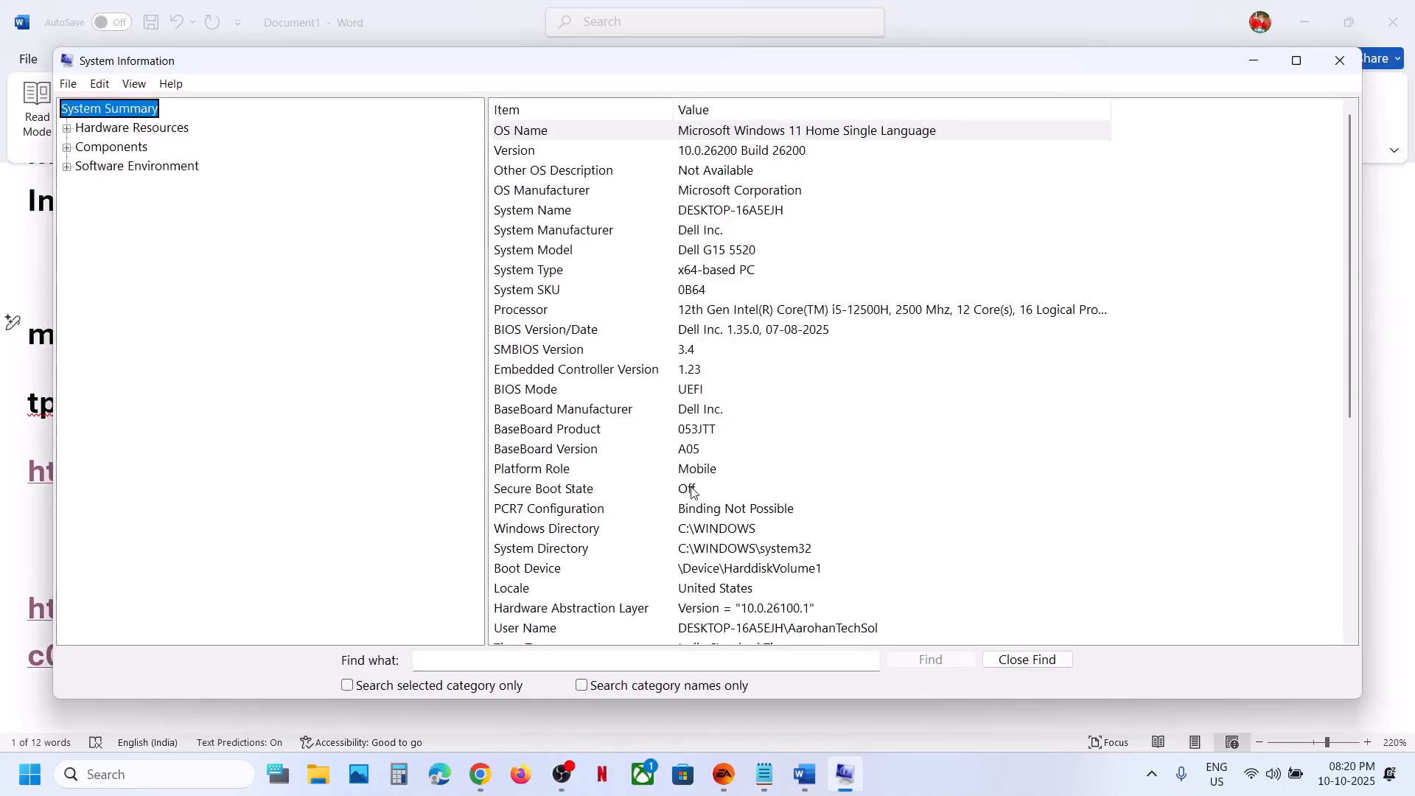
{"action": "left_click", "coordinate": [543, 487]}
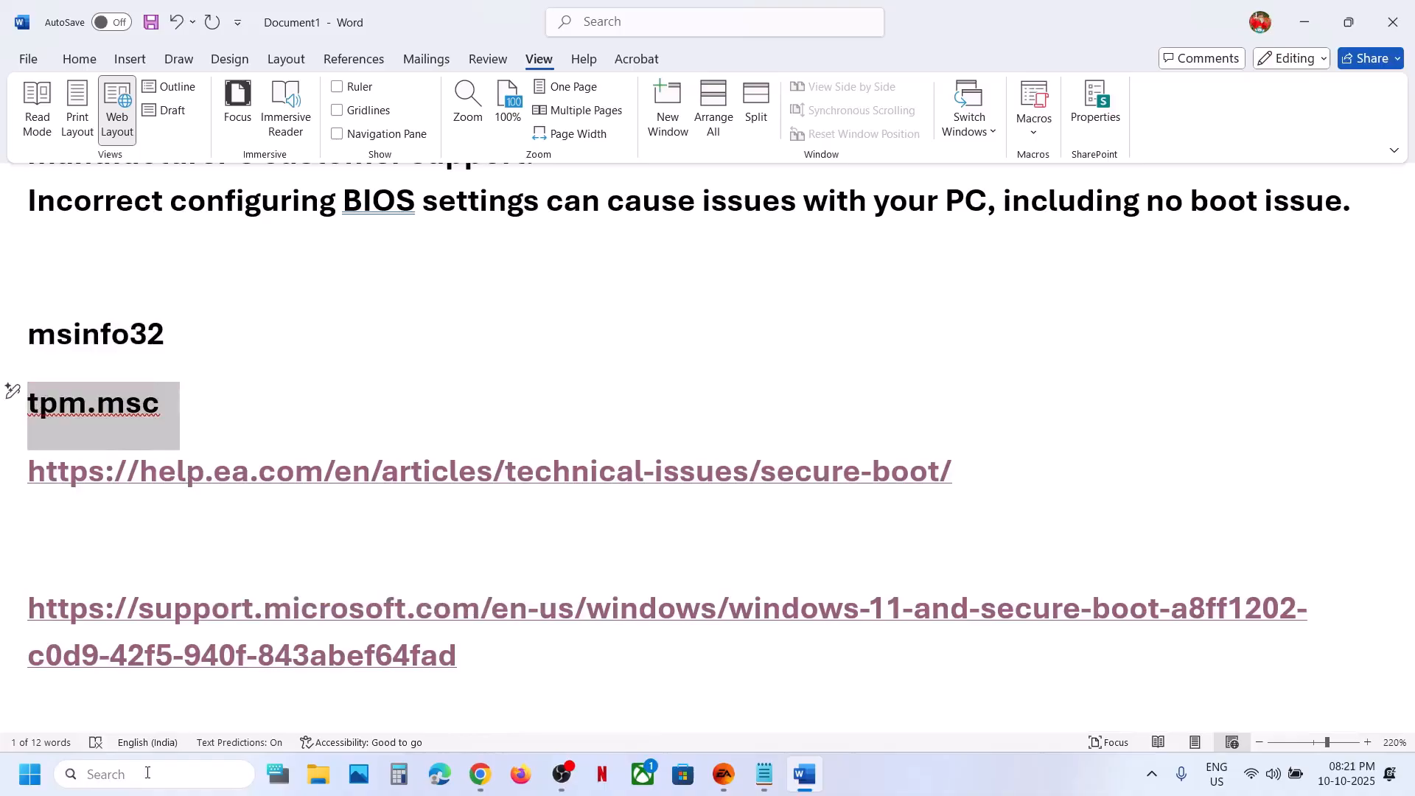
Step: Run tpm.msc, read that a compatible TPM cannot be found, and close TPM Management
{"action": "type", "text": "tpm.msc"}
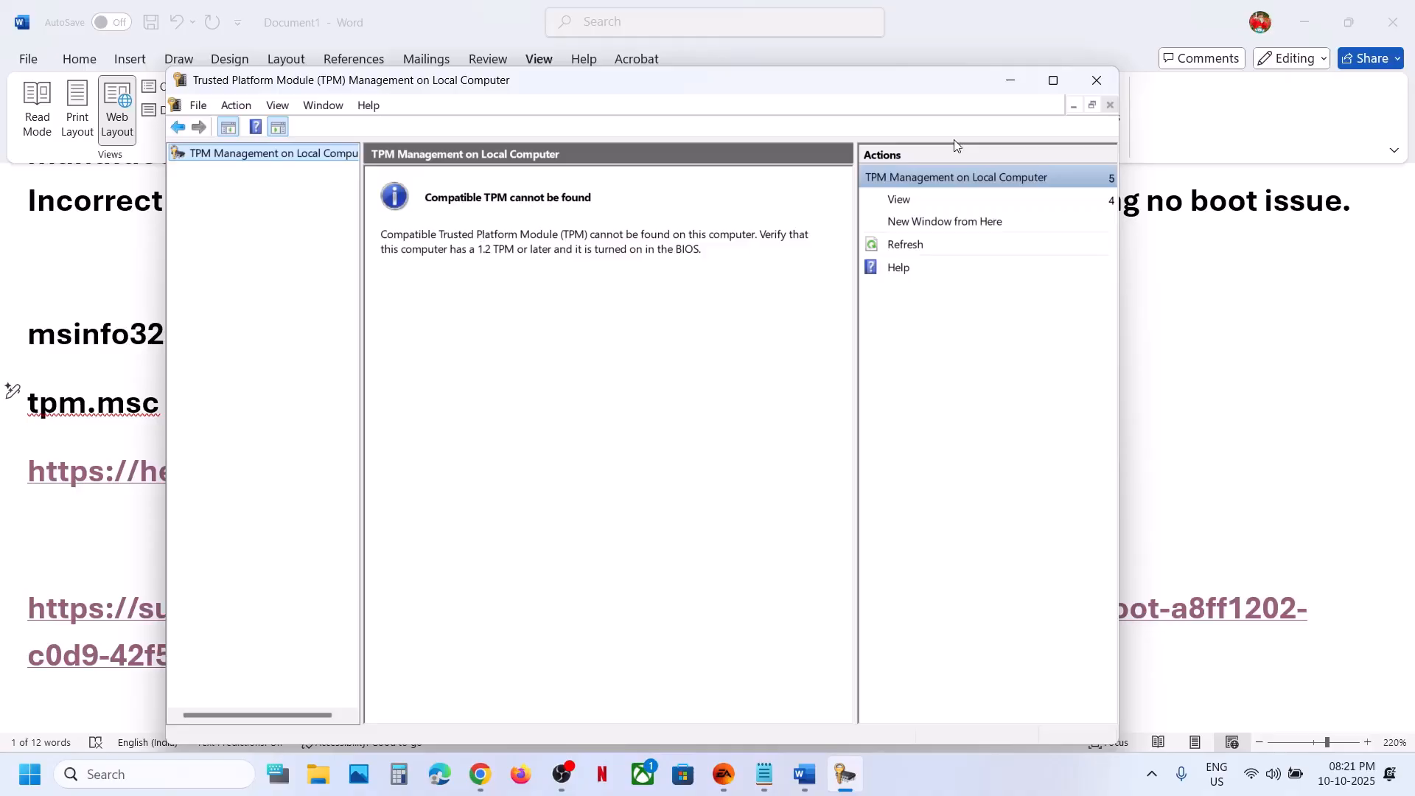
{"action": "left_click", "coordinate": [1096, 79]}
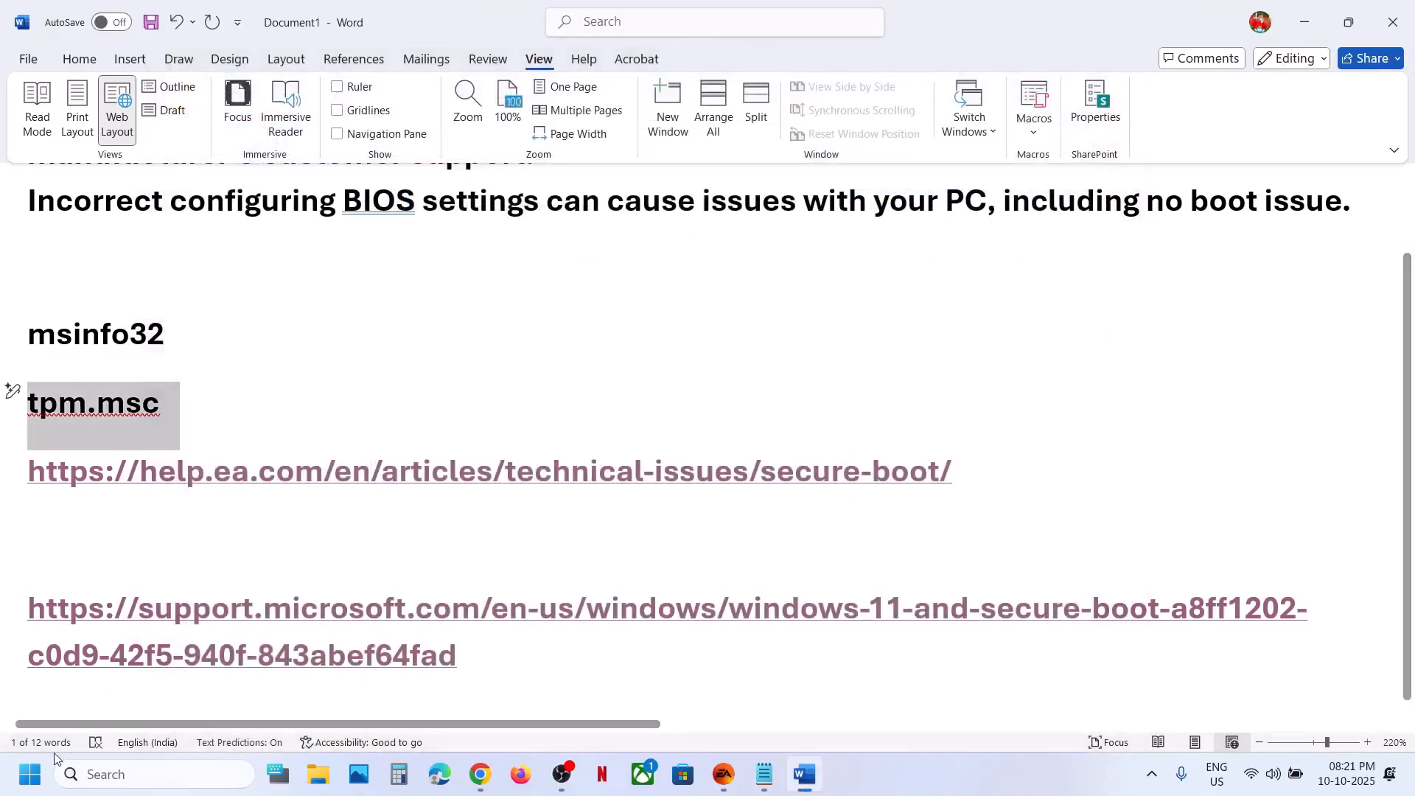
Step: Go to Settings > System > Recovery and restart the PC into advanced startup
{"action": "left_click", "coordinate": [28, 774]}
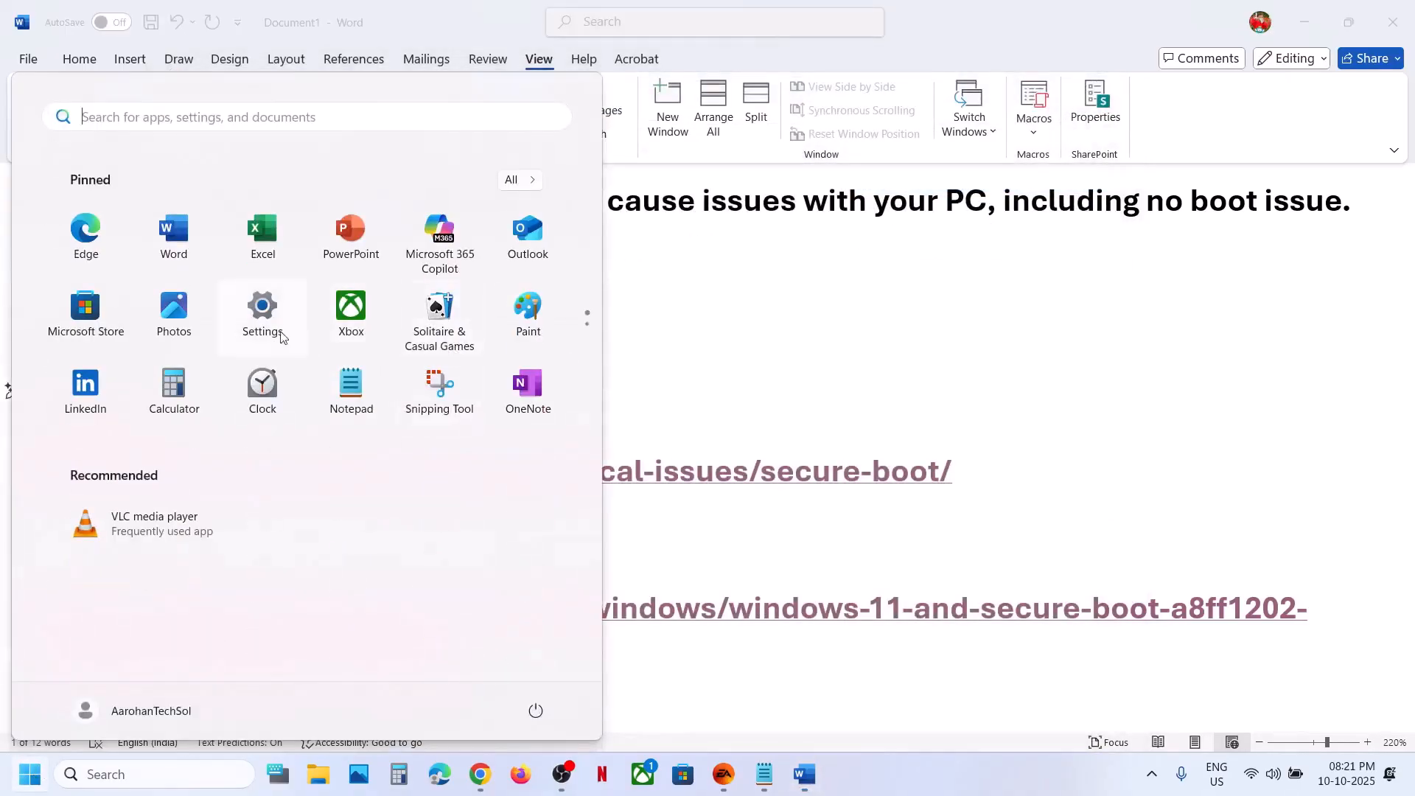
{"action": "left_click", "coordinate": [262, 311]}
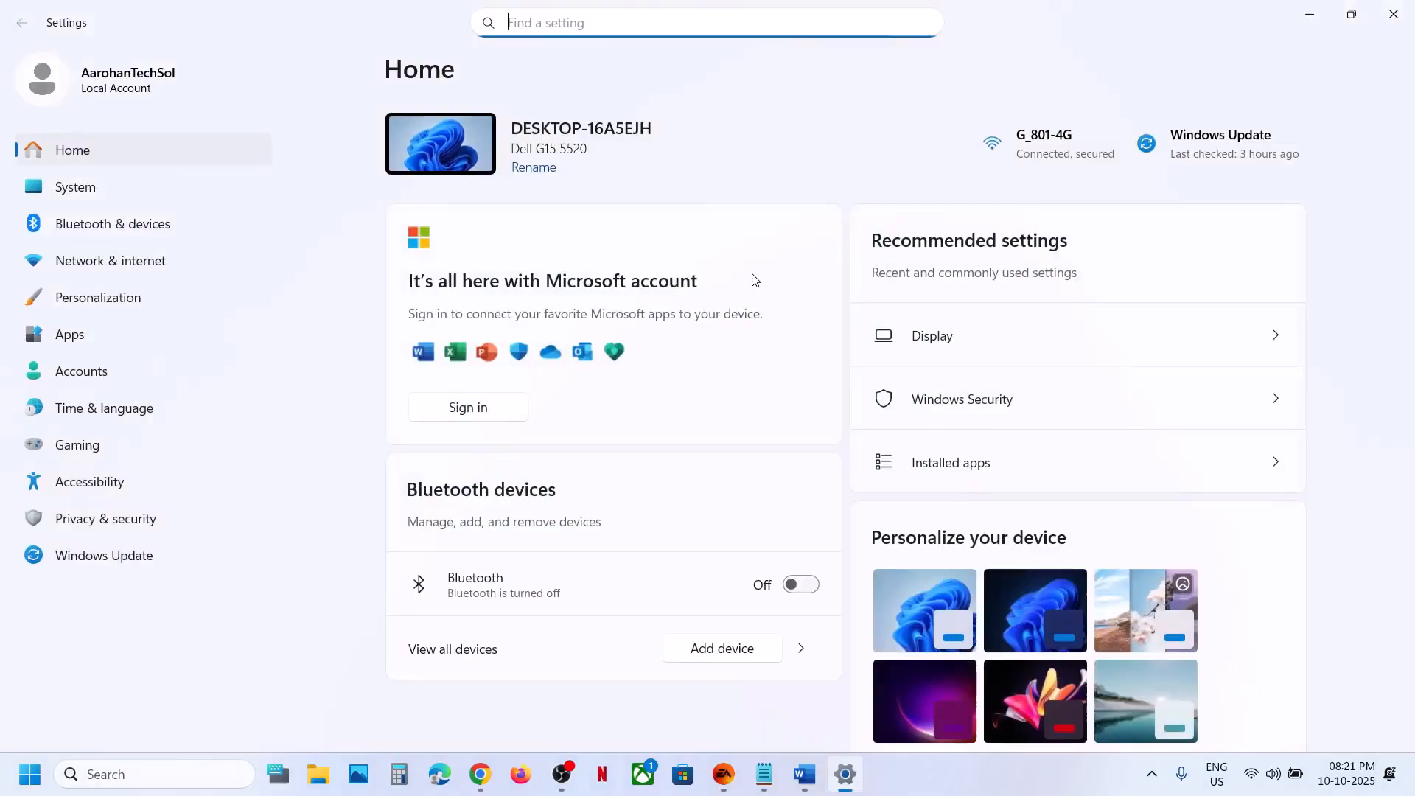
{"action": "mouse_move", "coordinate": [105, 518]}
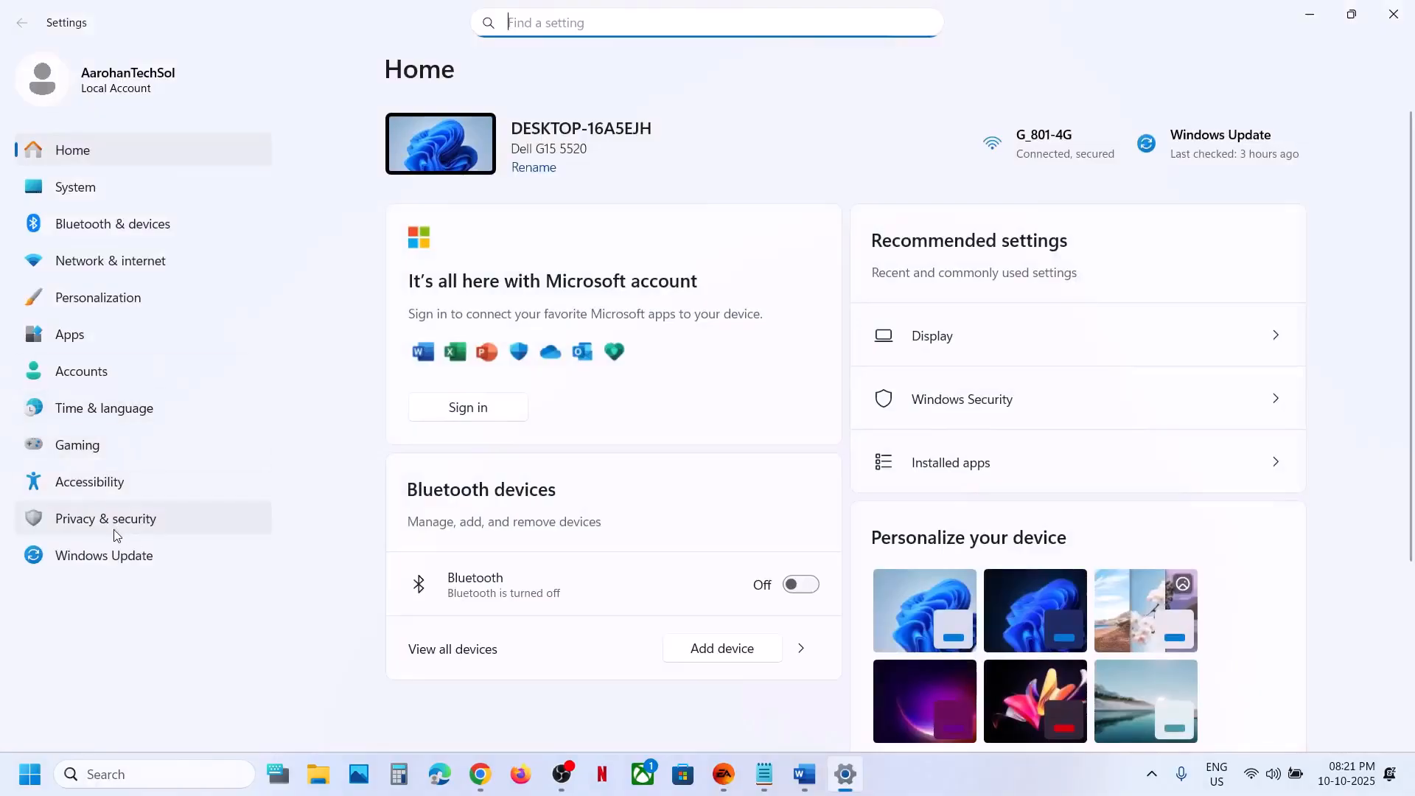
{"action": "left_click", "coordinate": [103, 556]}
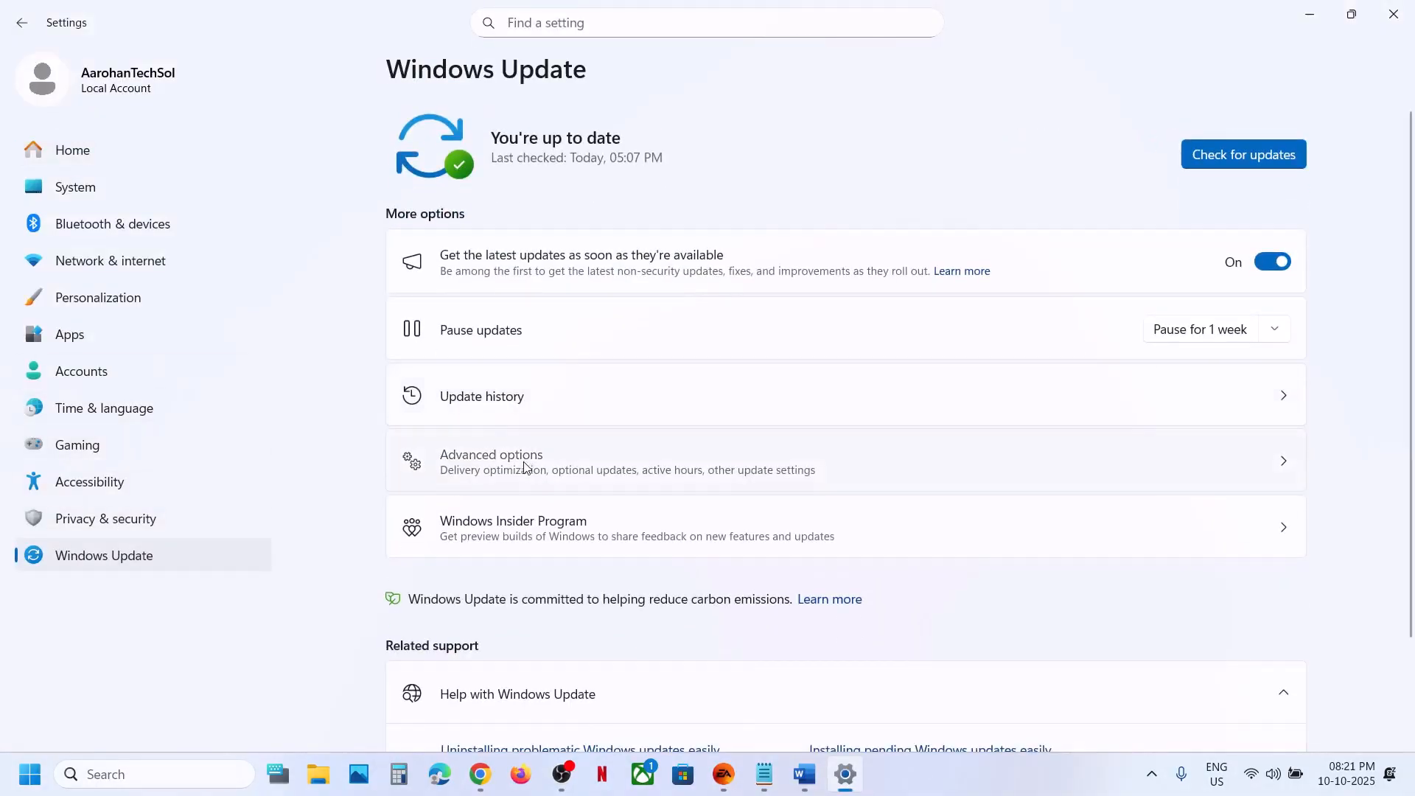
{"action": "left_click", "coordinate": [491, 459]}
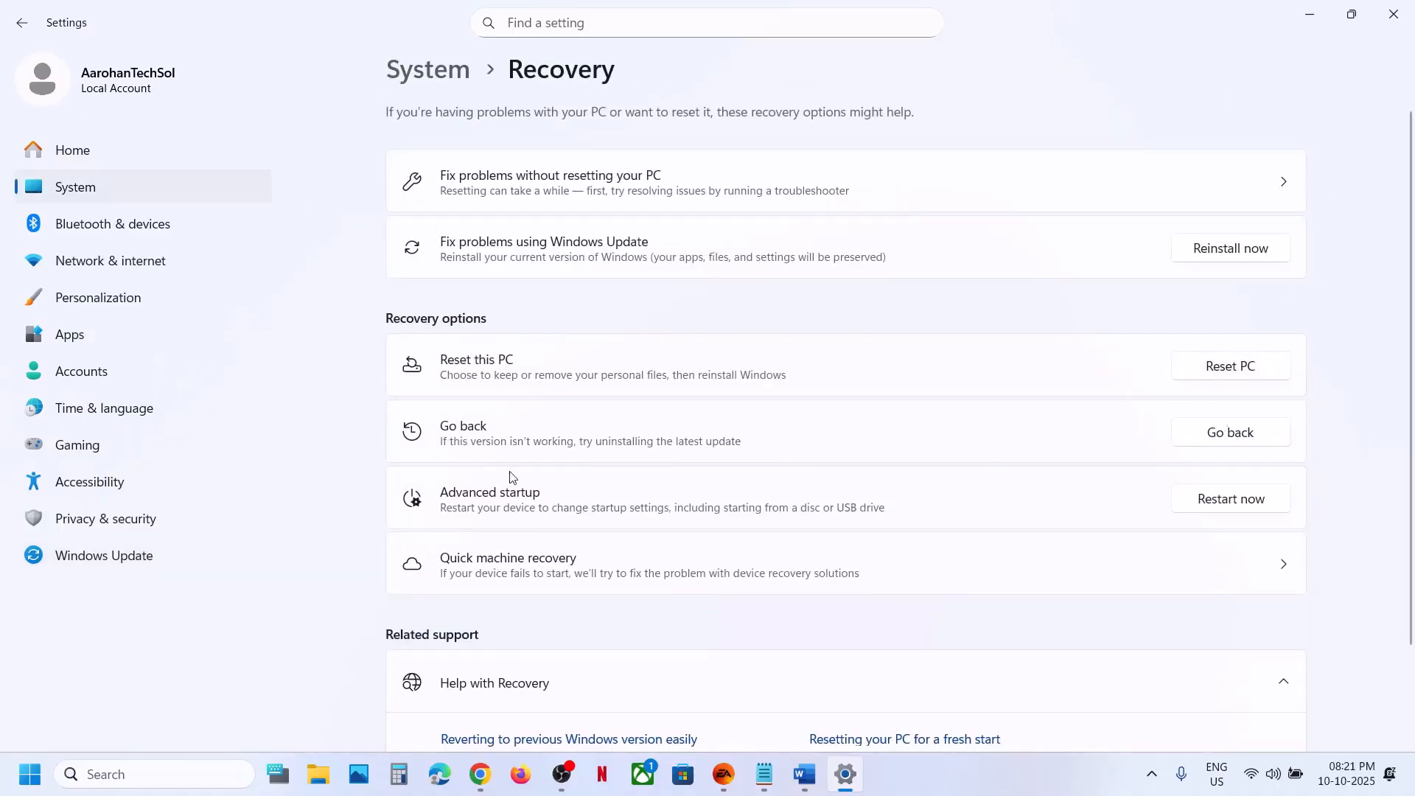
{"action": "mouse_move", "coordinate": [570, 516]}
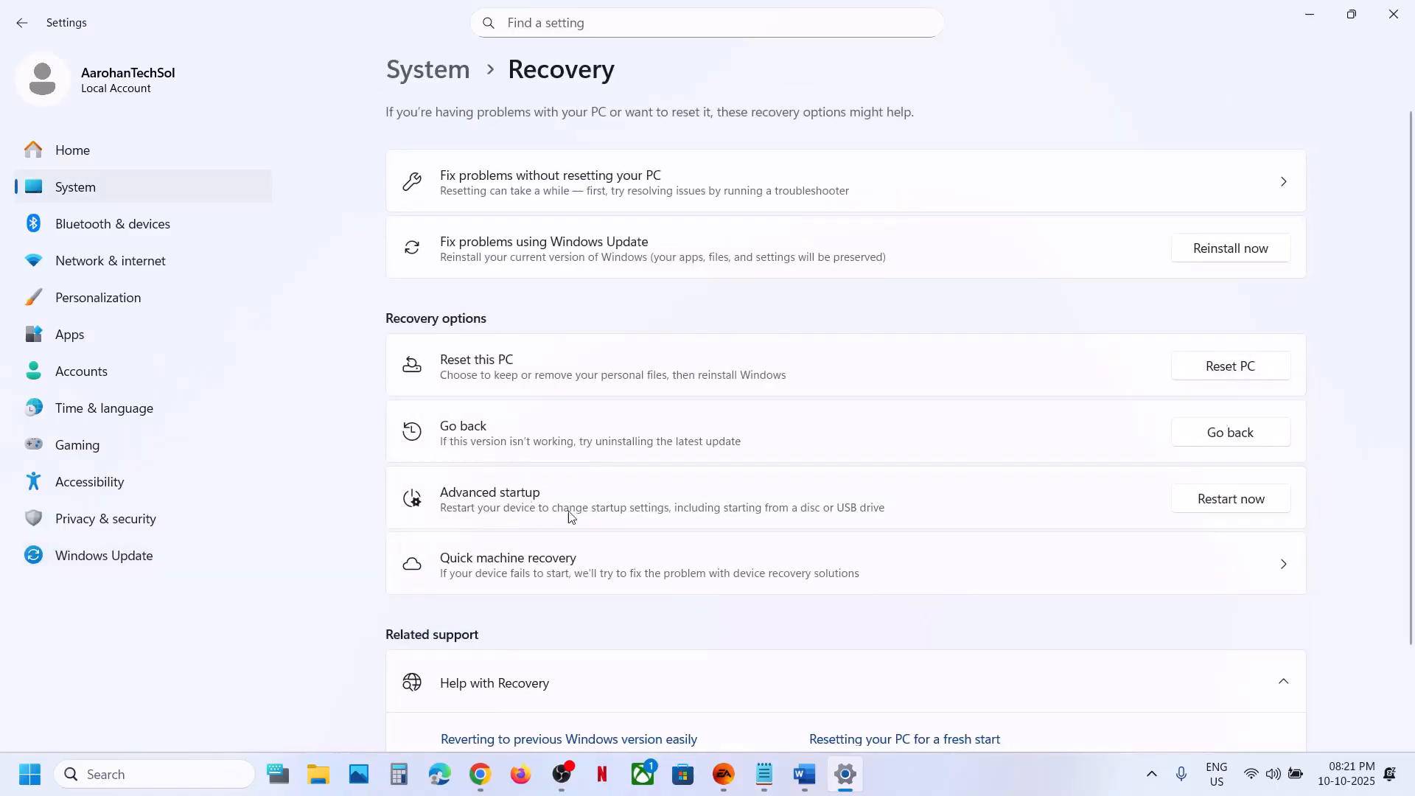
{"action": "mouse_move", "coordinate": [783, 520]}
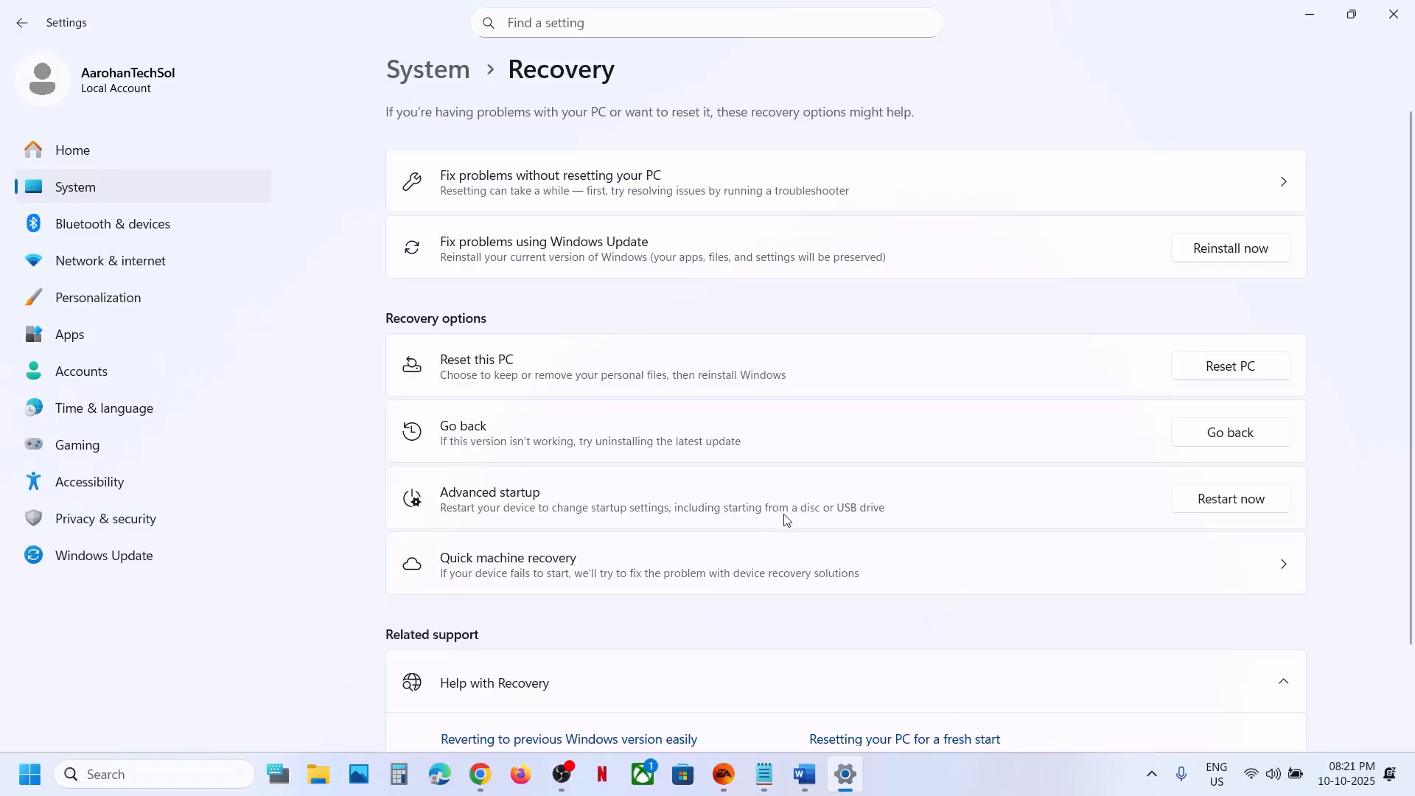
{"action": "mouse_move", "coordinate": [726, 511]}
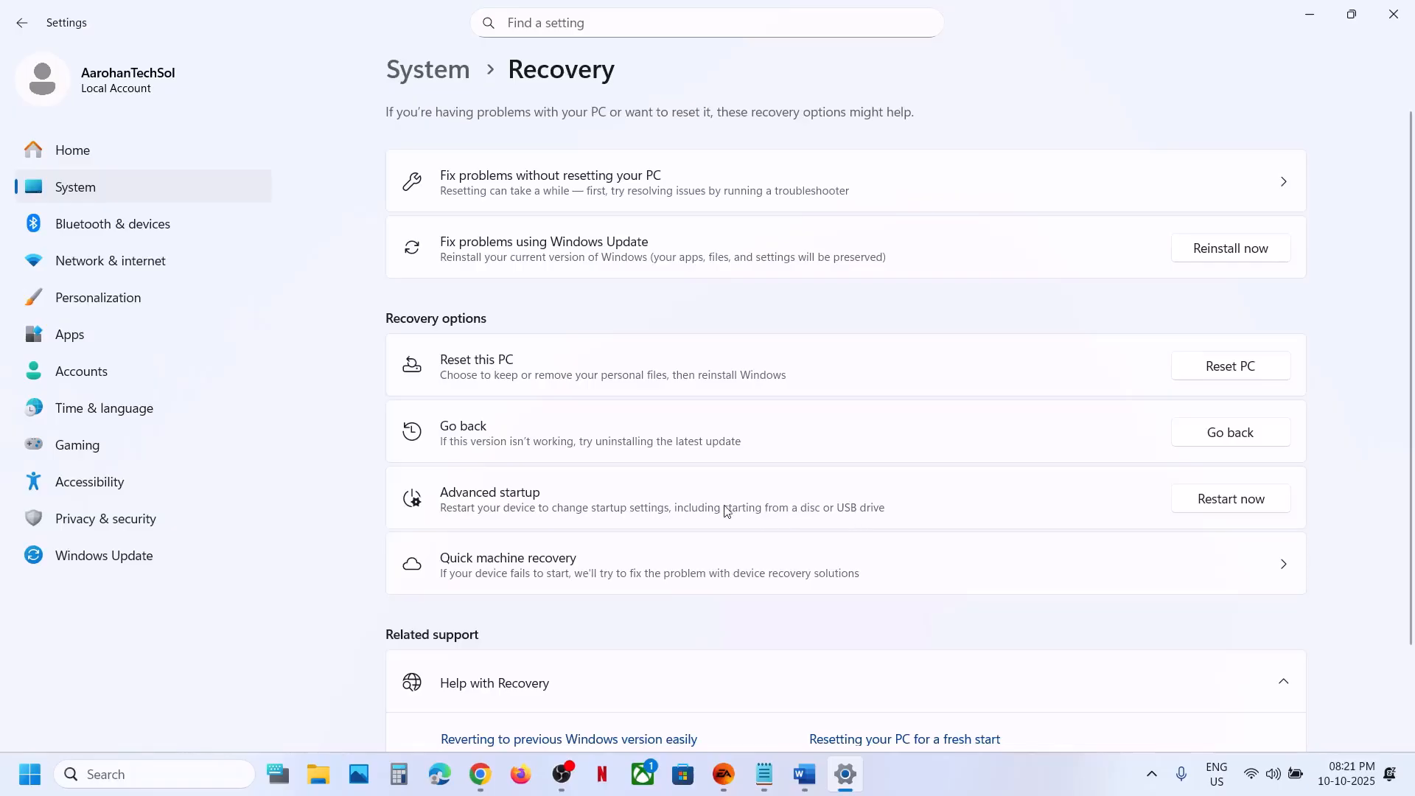
{"action": "mouse_move", "coordinate": [1267, 522]}
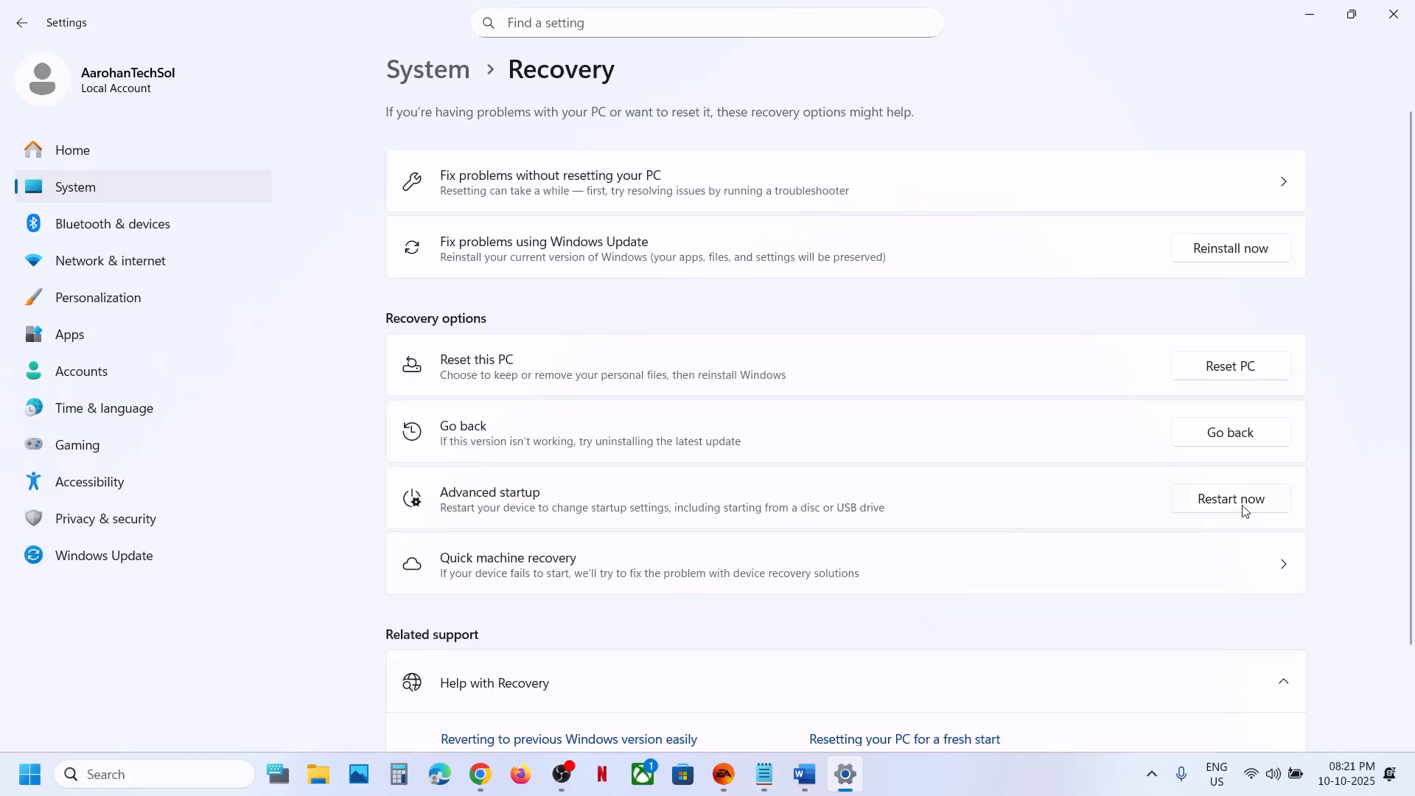
{"action": "left_click", "coordinate": [1228, 498]}
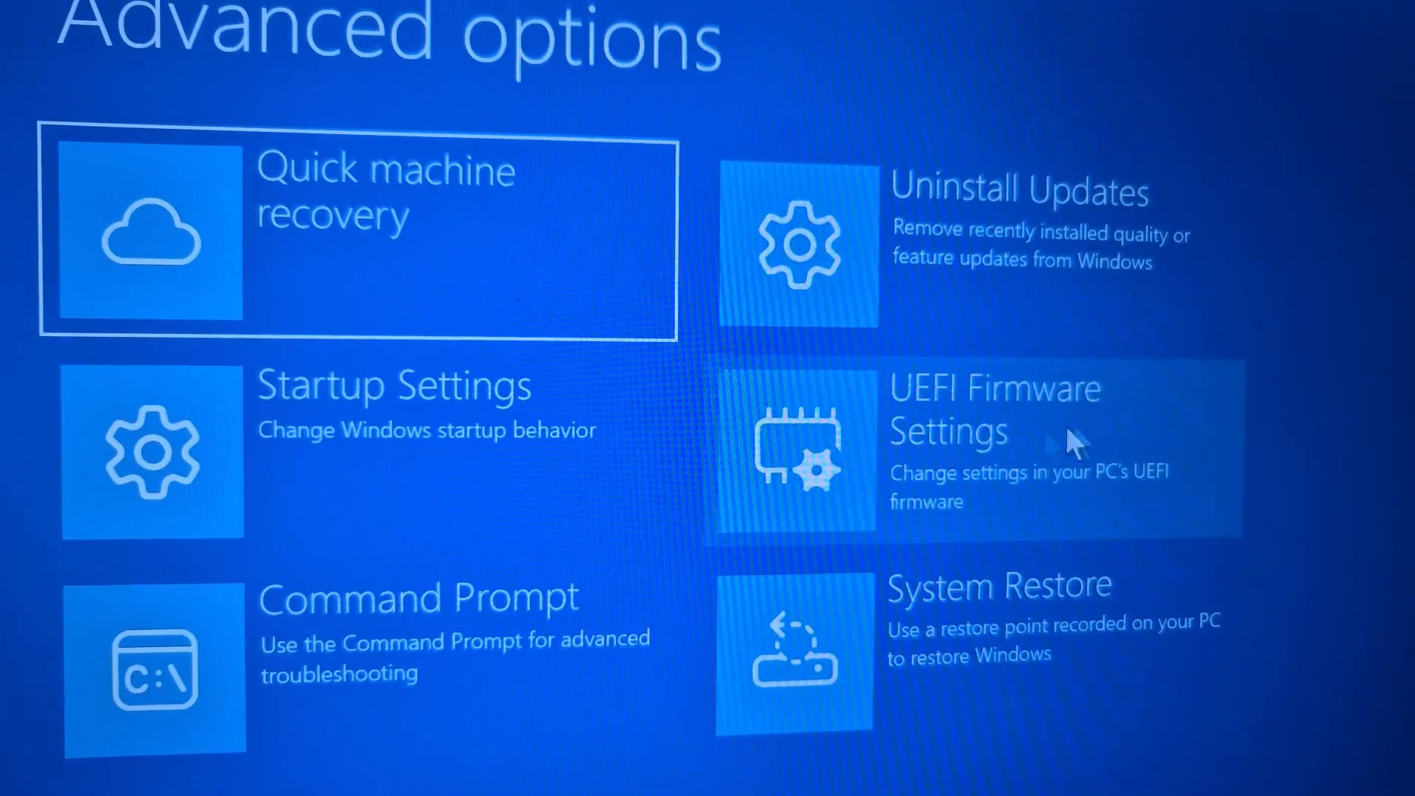
Step: Choose UEFI Firmware Settings under Advanced options and restart into the Dell BIOS
{"action": "left_click", "coordinate": [991, 442]}
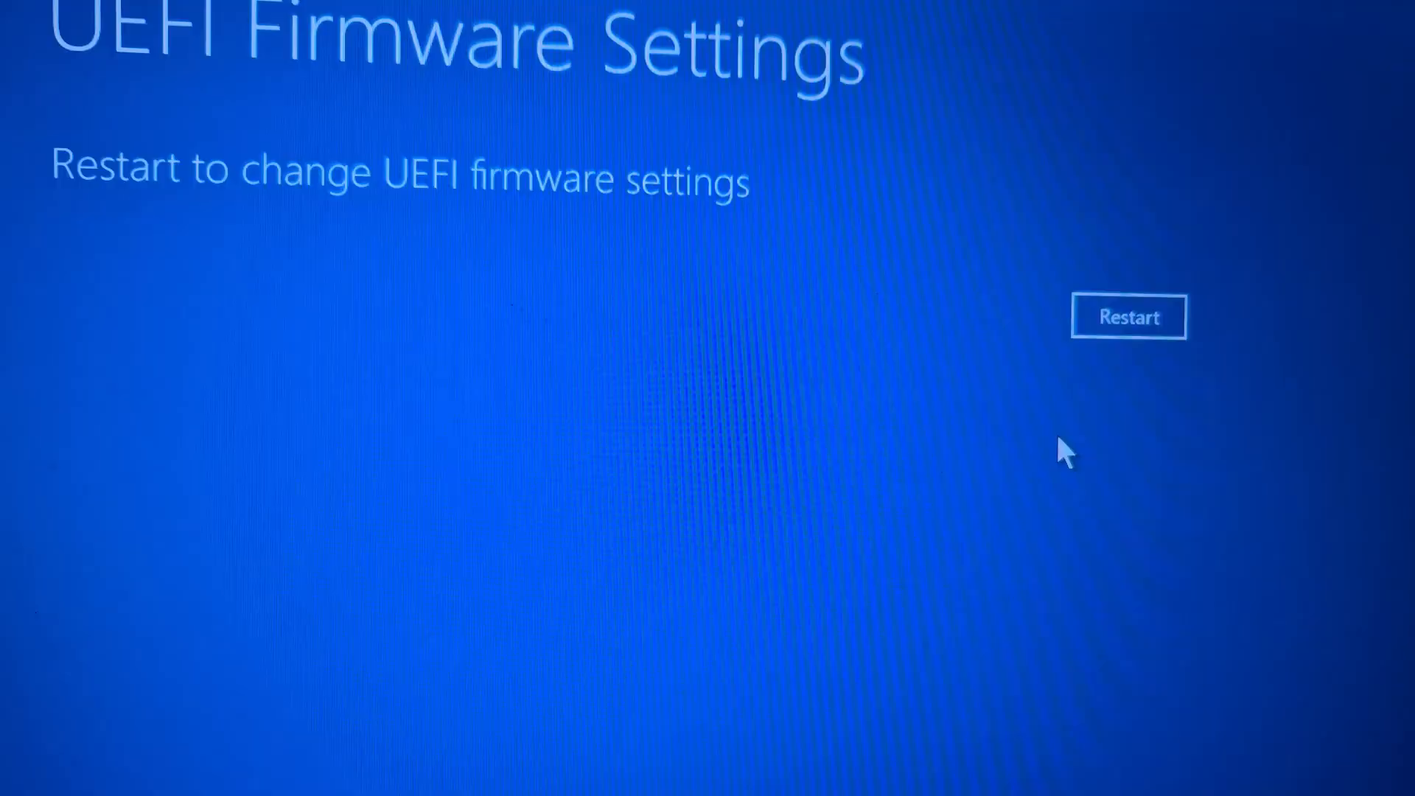
{"action": "mouse_move", "coordinate": [1136, 325]}
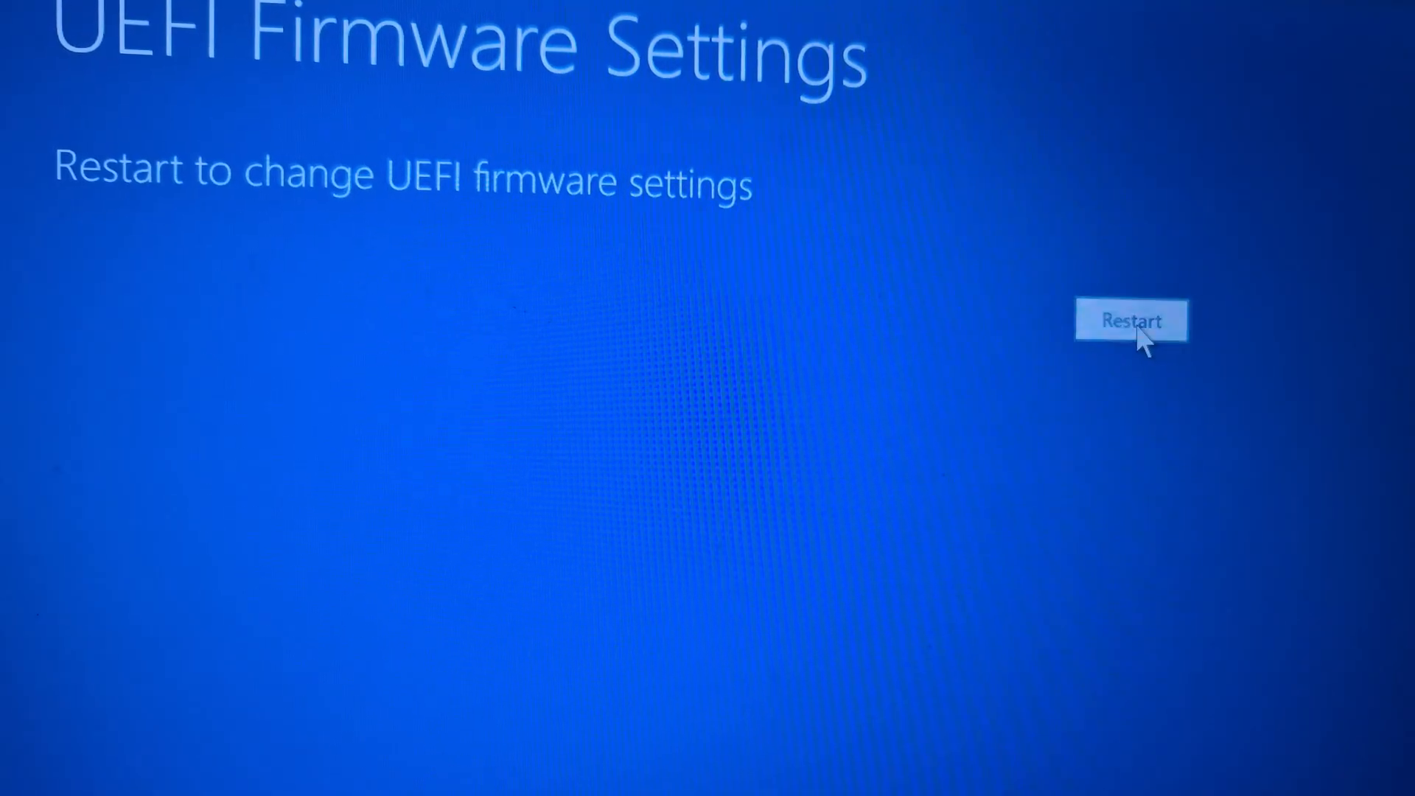
{"action": "left_click", "coordinate": [1132, 319]}
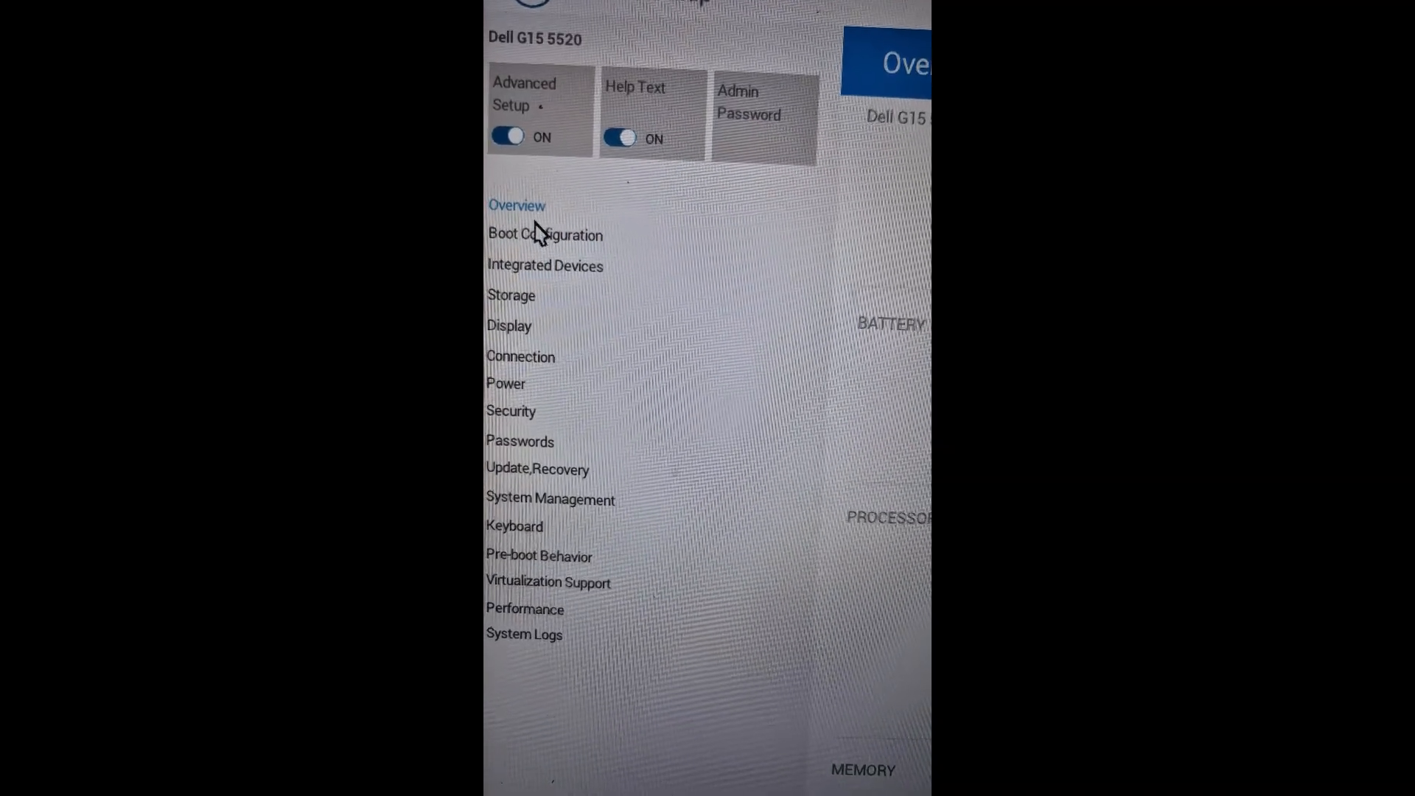
Step: In Boot Configuration, switch the Enable Secure Boot toggle from OFF to ON
{"action": "left_click", "coordinate": [544, 234]}
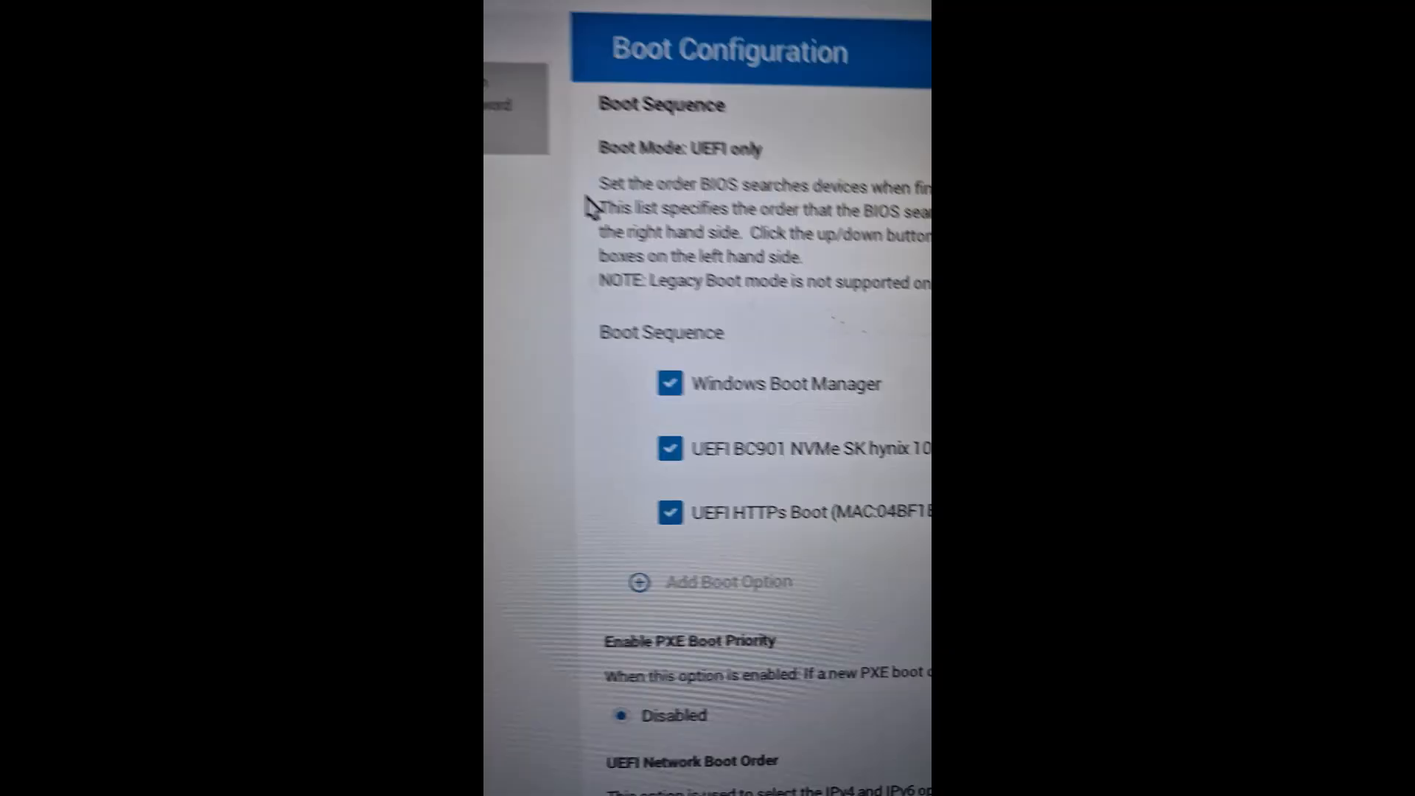
{"action": "scroll", "scroll_direction": "down", "scroll_amount": 3}
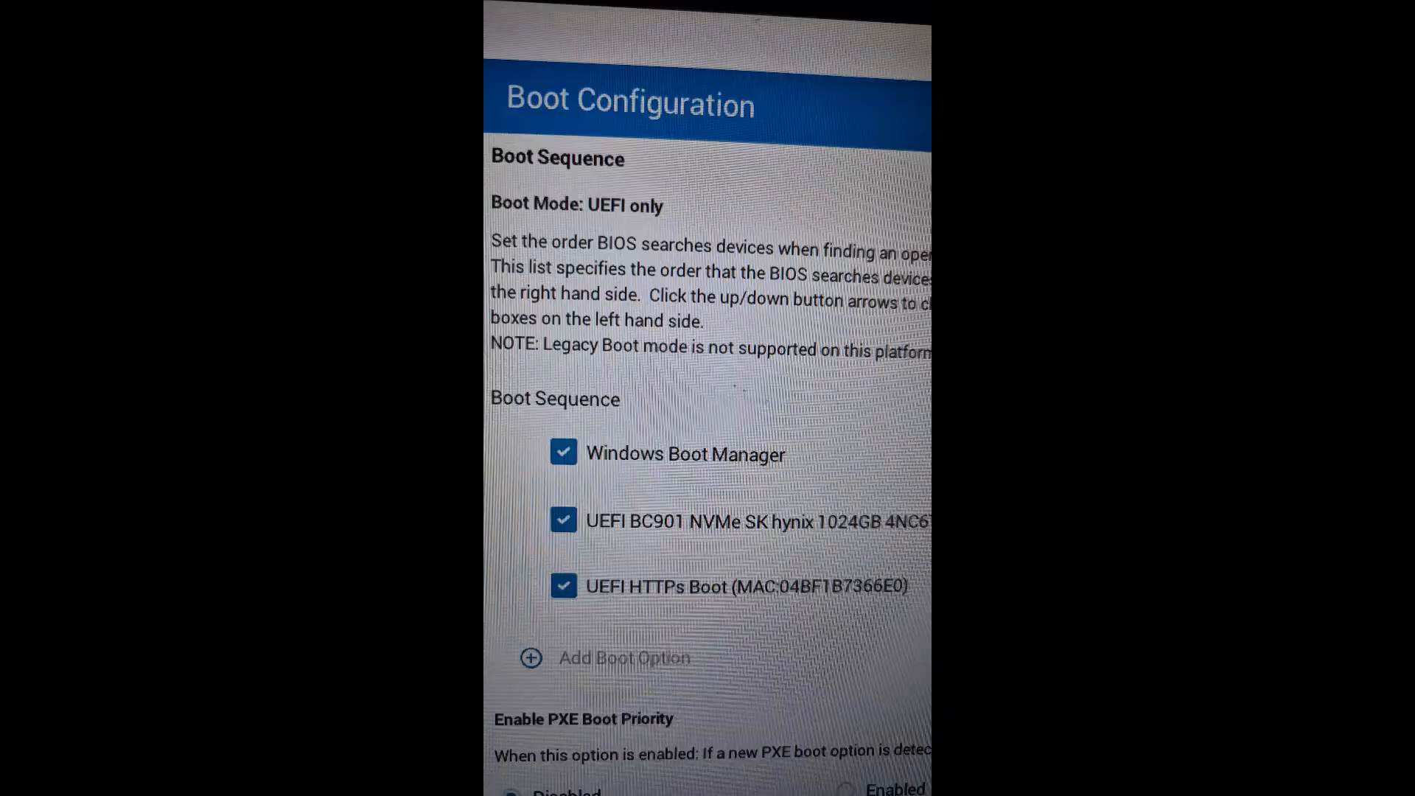
{"action": "scroll", "scroll_direction": "down", "scroll_amount": 3}
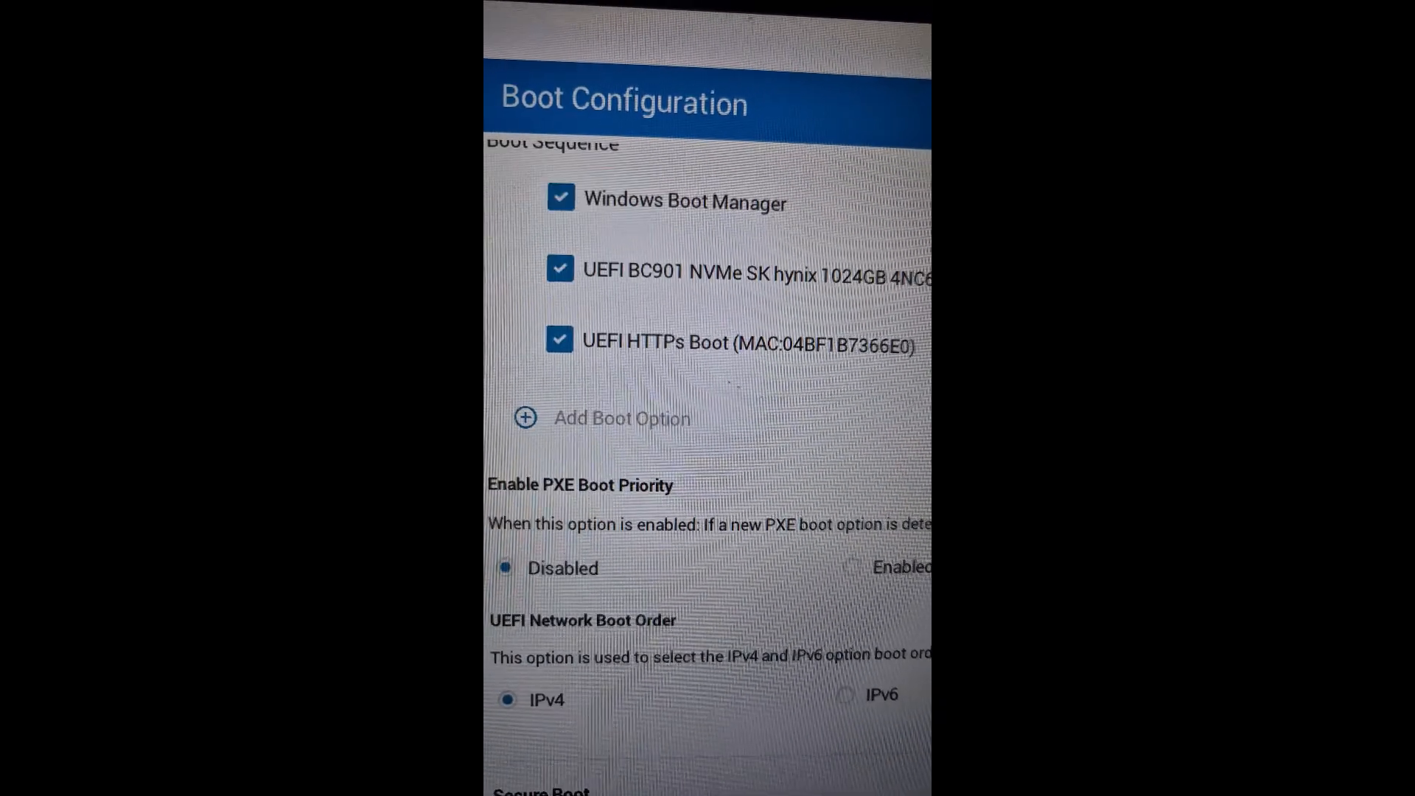
{"action": "scroll", "scroll_direction": "down", "scroll_amount": 3}
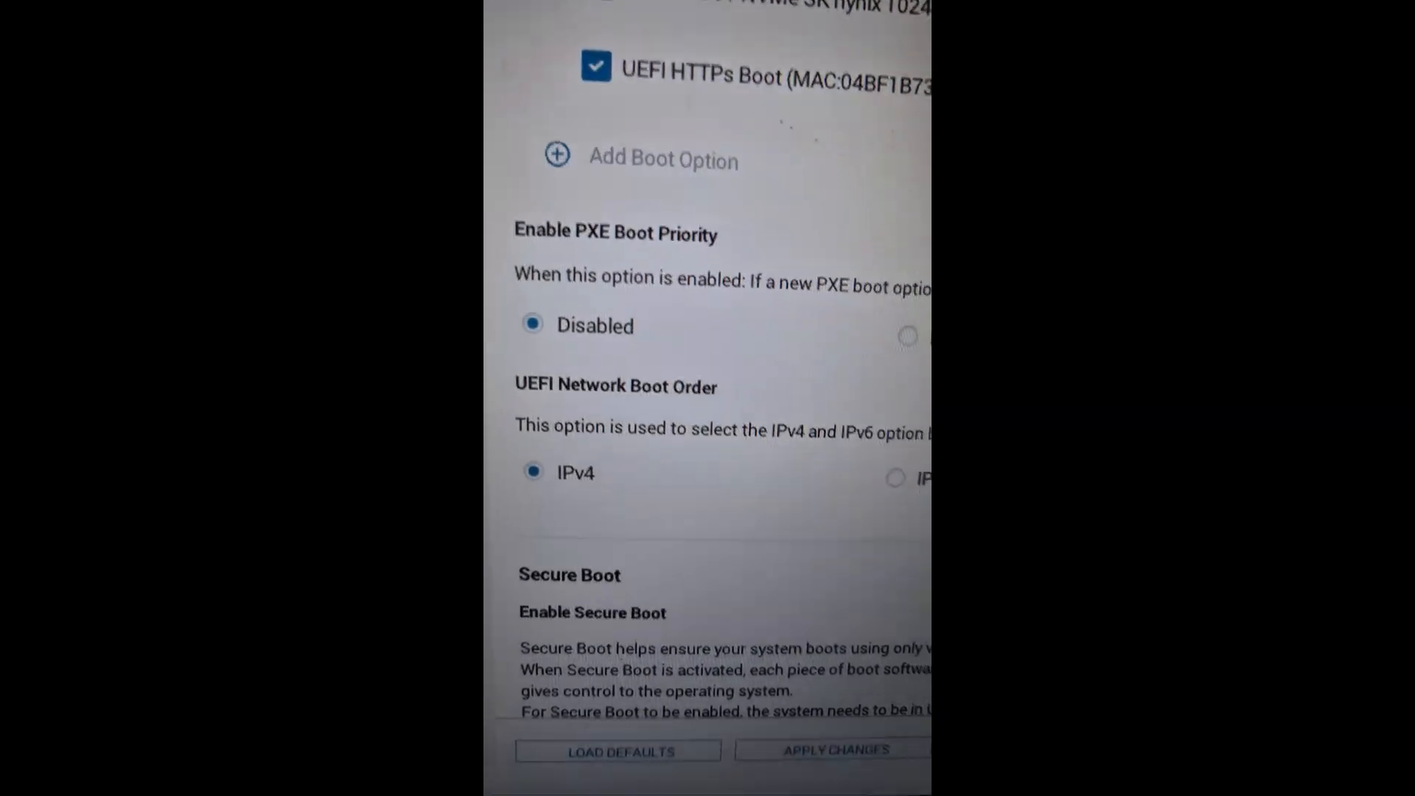
{"action": "scroll", "scroll_direction": "down", "scroll_amount": 3}
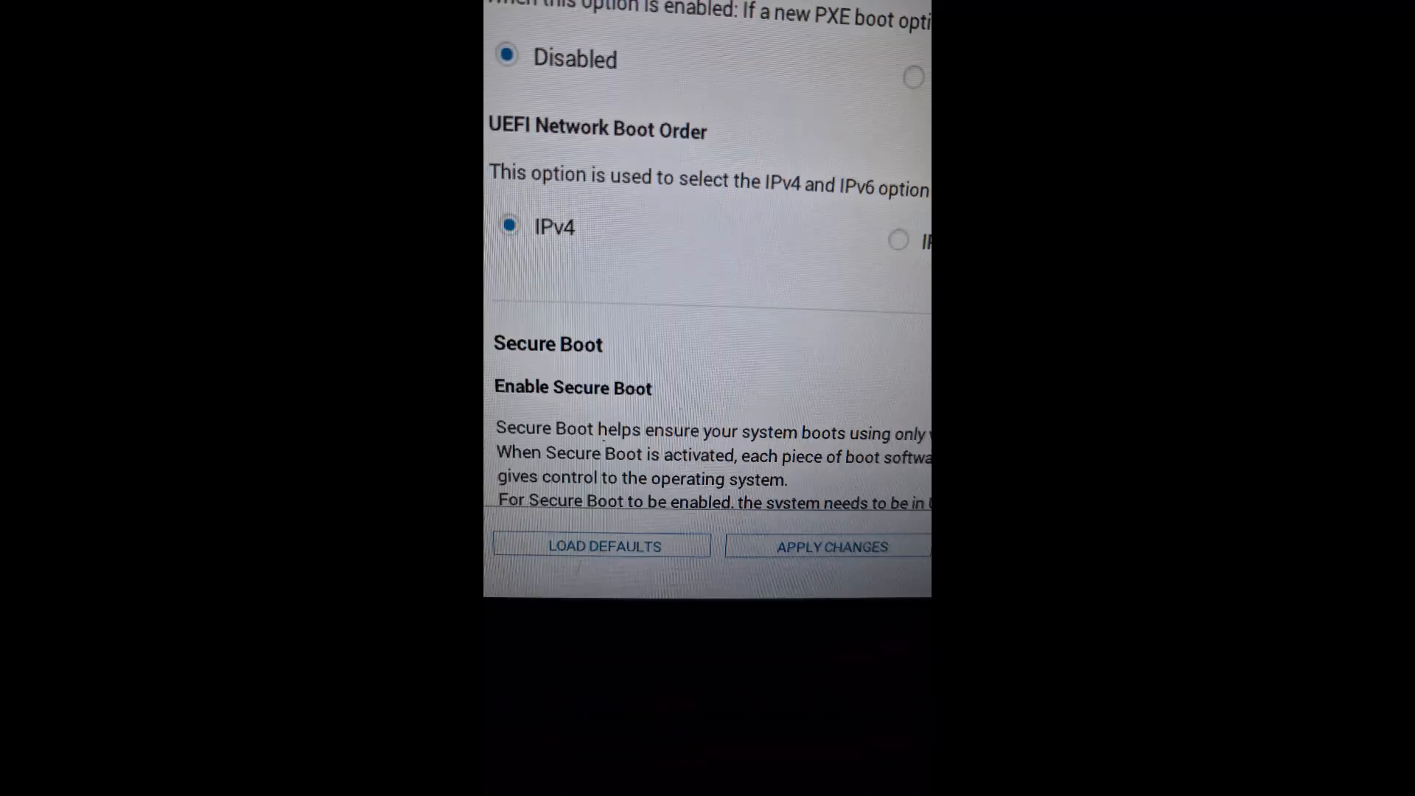
{"action": "scroll", "scroll_direction": "down", "scroll_amount": 3}
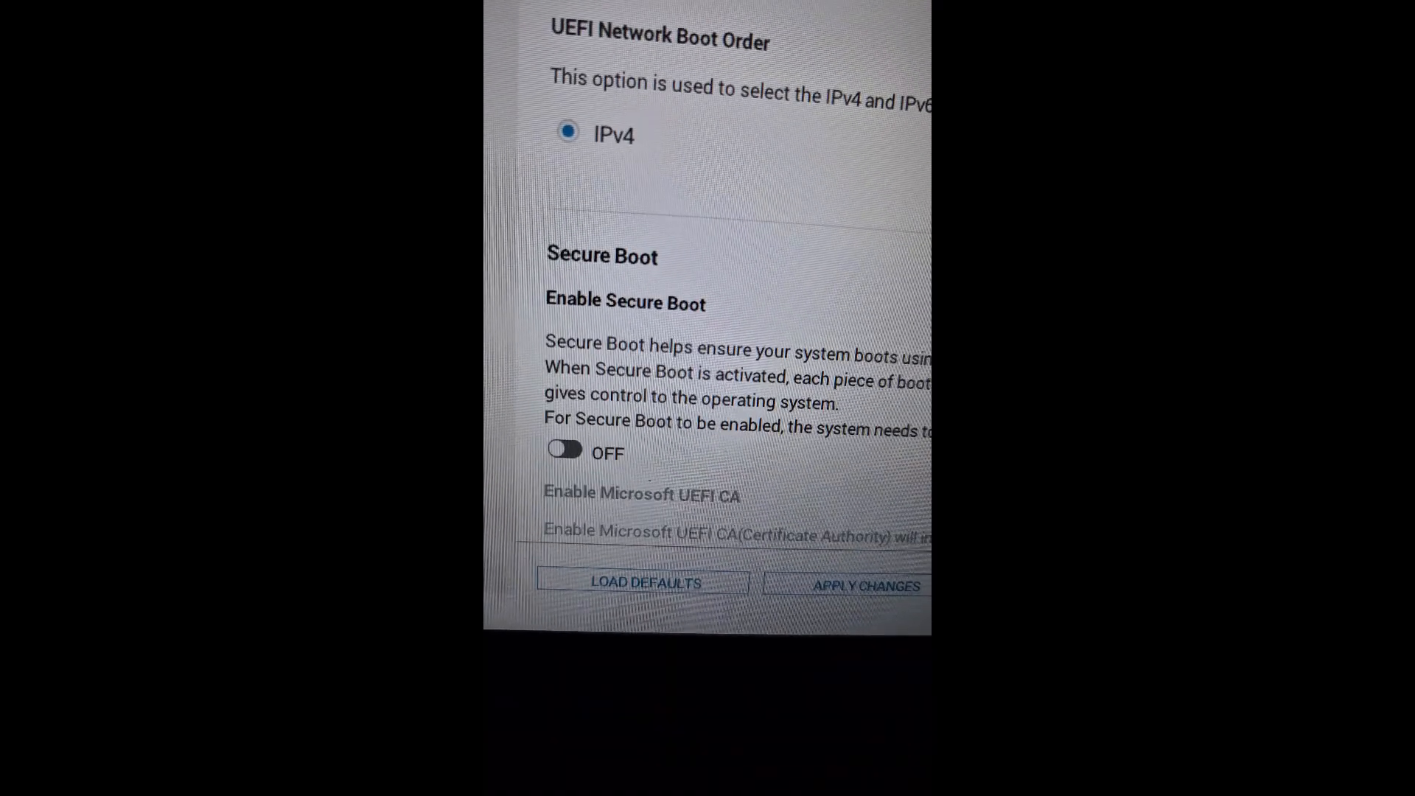
{"action": "scroll", "scroll_direction": "down", "scroll_amount": 3}
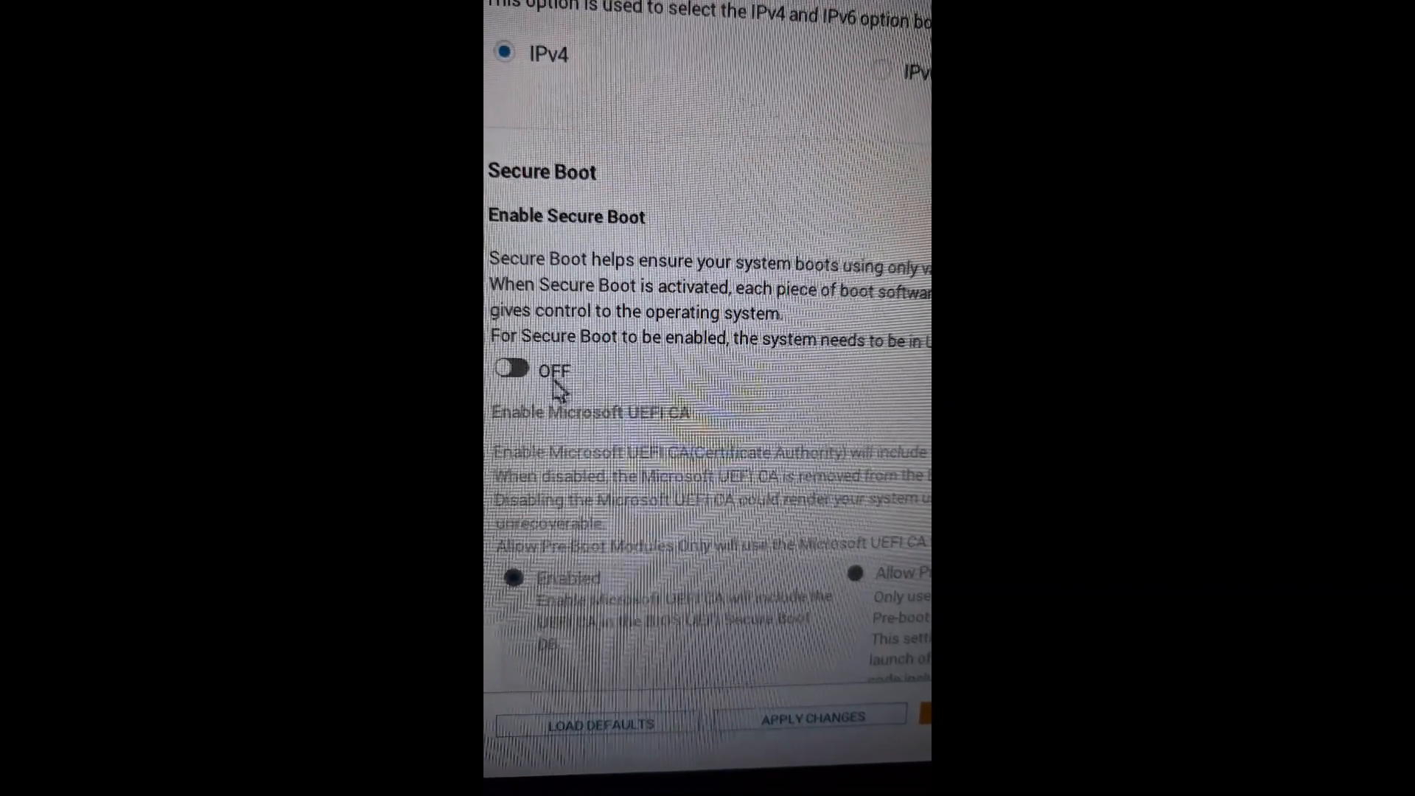
{"action": "left_click", "coordinate": [510, 368]}
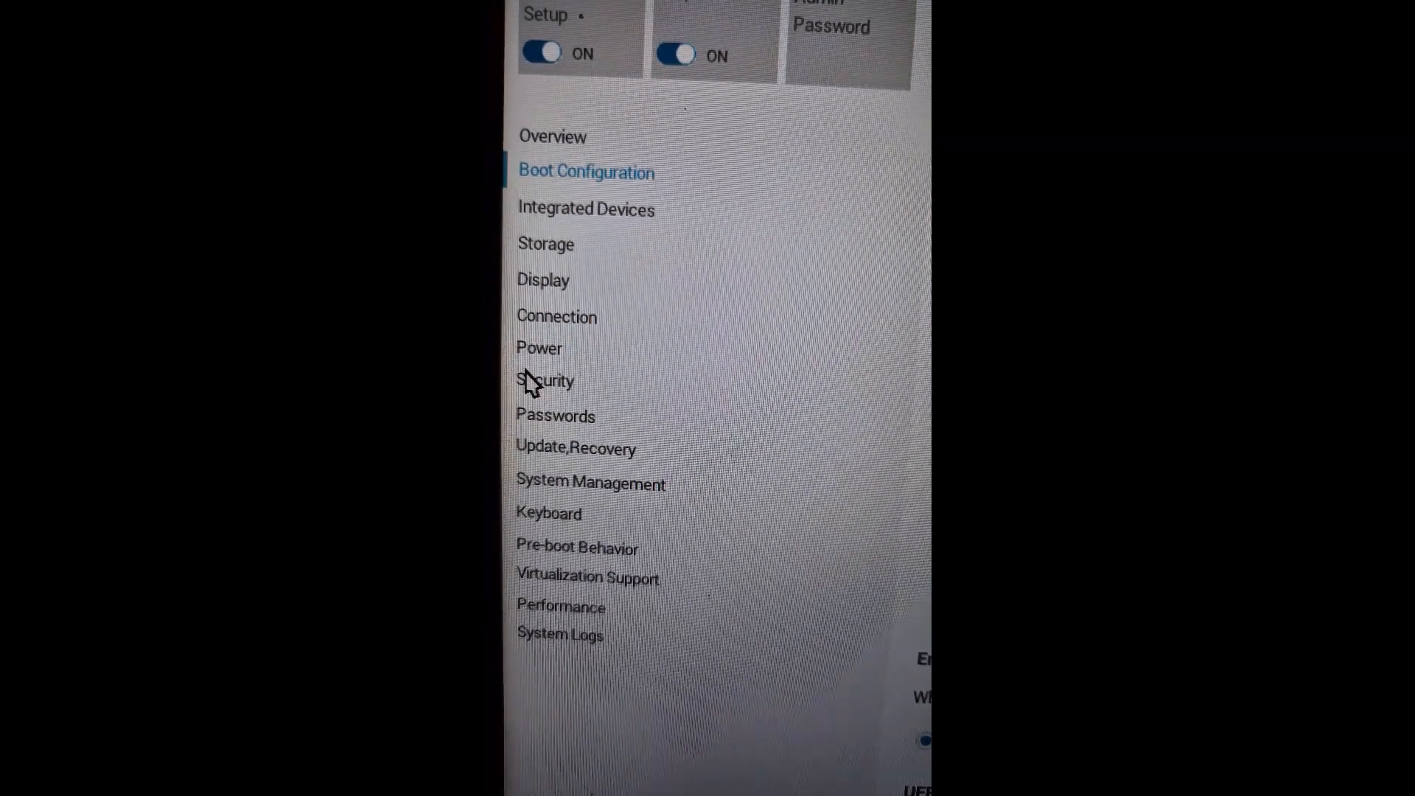
Step: In the Security section, switch Intel Platform Trust Technology from OFF to ON
{"action": "left_click", "coordinate": [546, 381]}
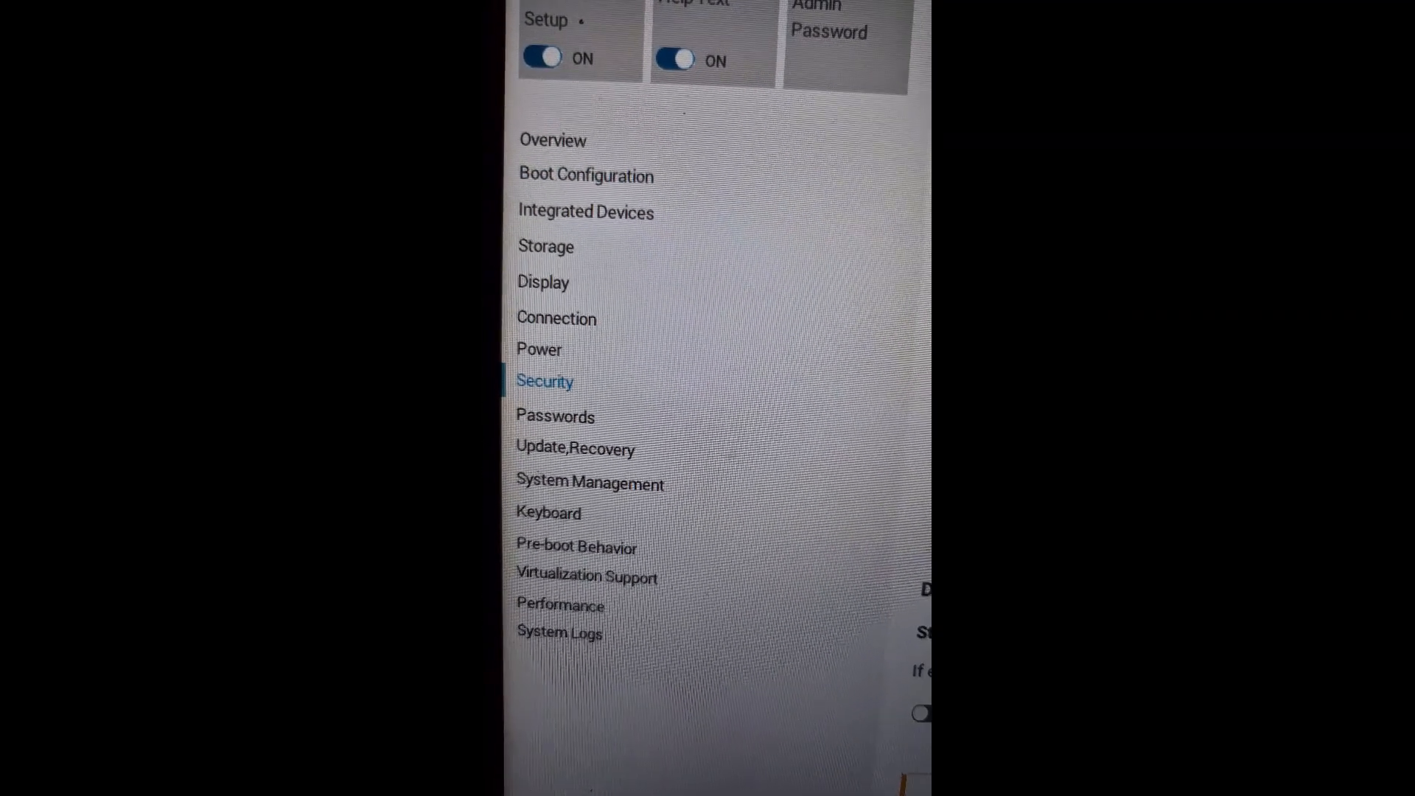
{"action": "left_click", "coordinate": [544, 380]}
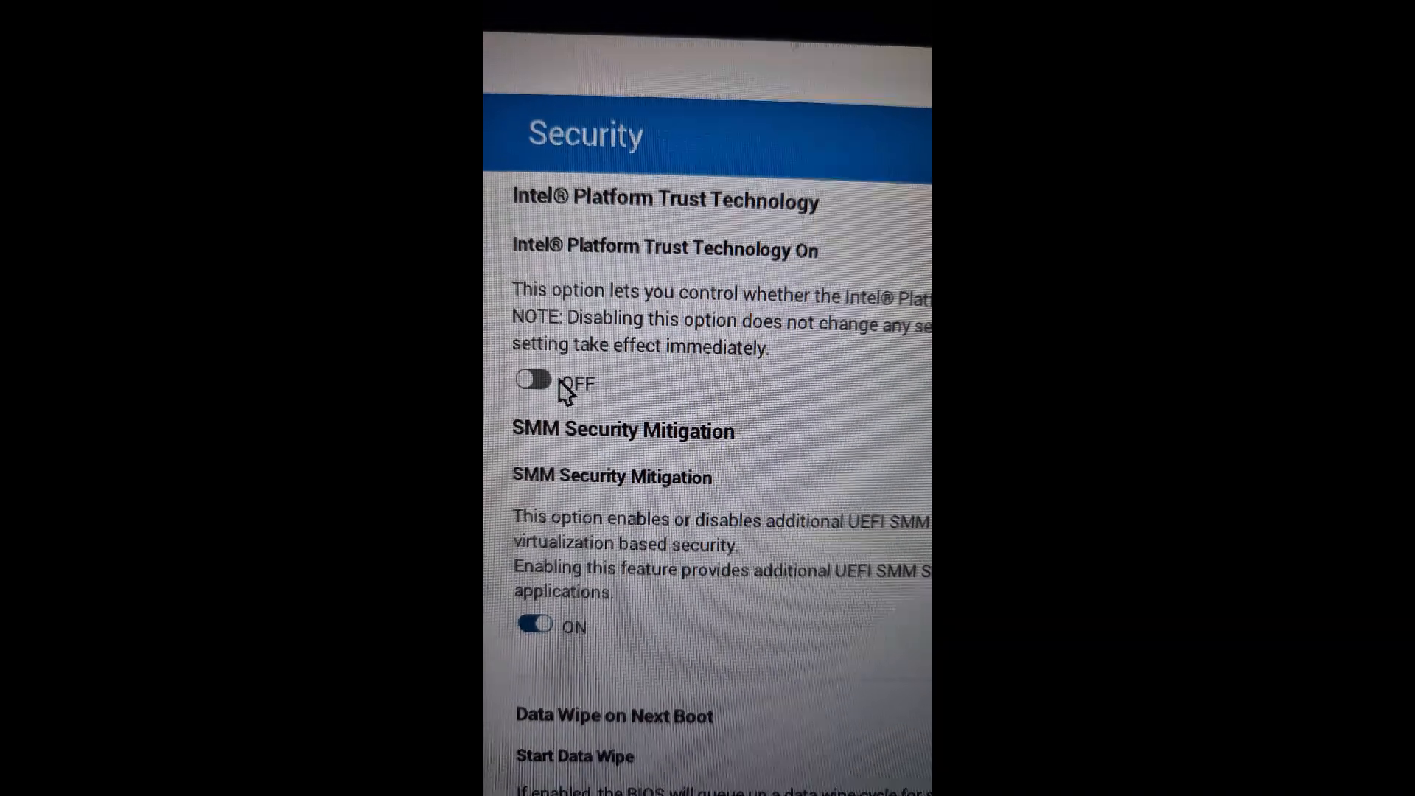
{"action": "left_click", "coordinate": [532, 380]}
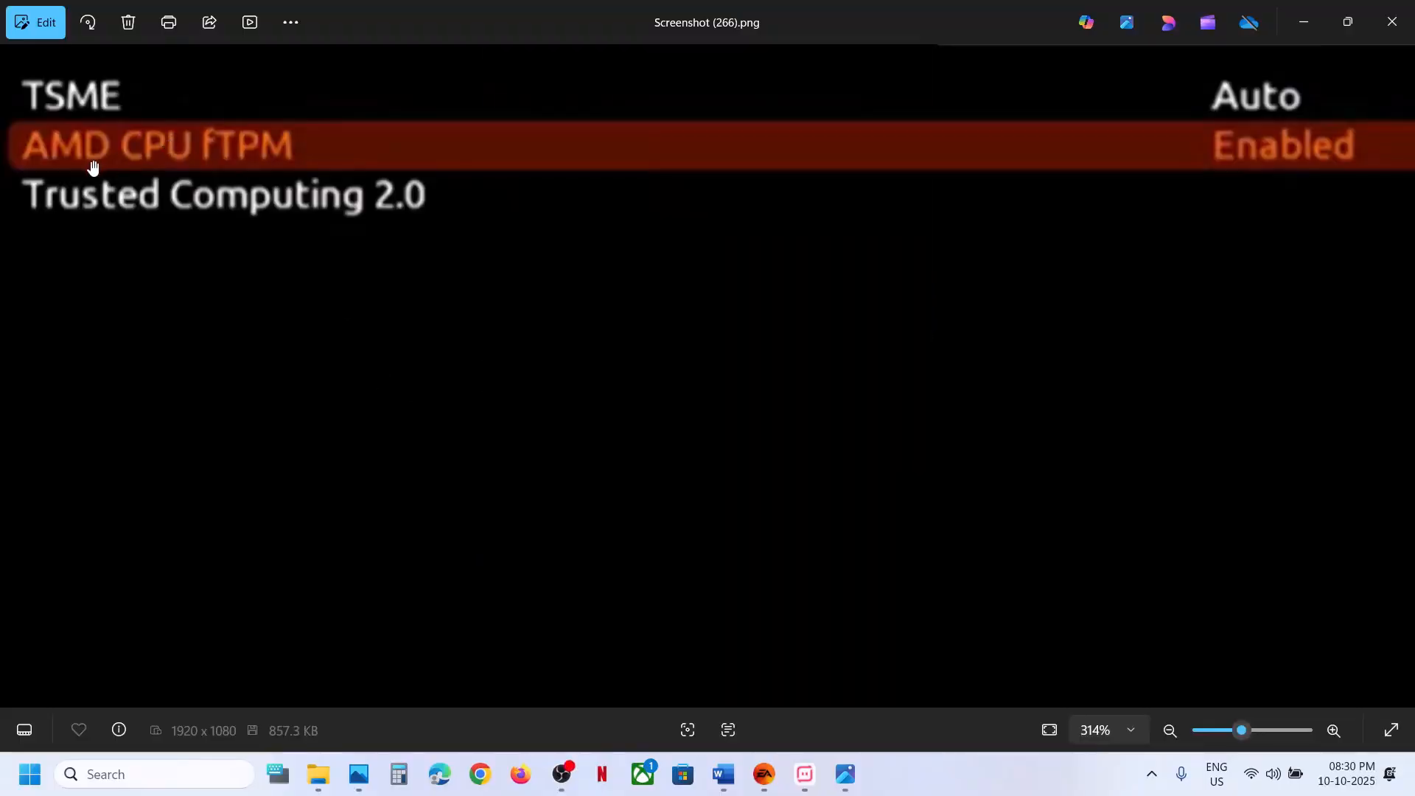
{"action": "mouse_move", "coordinate": [257, 150]}
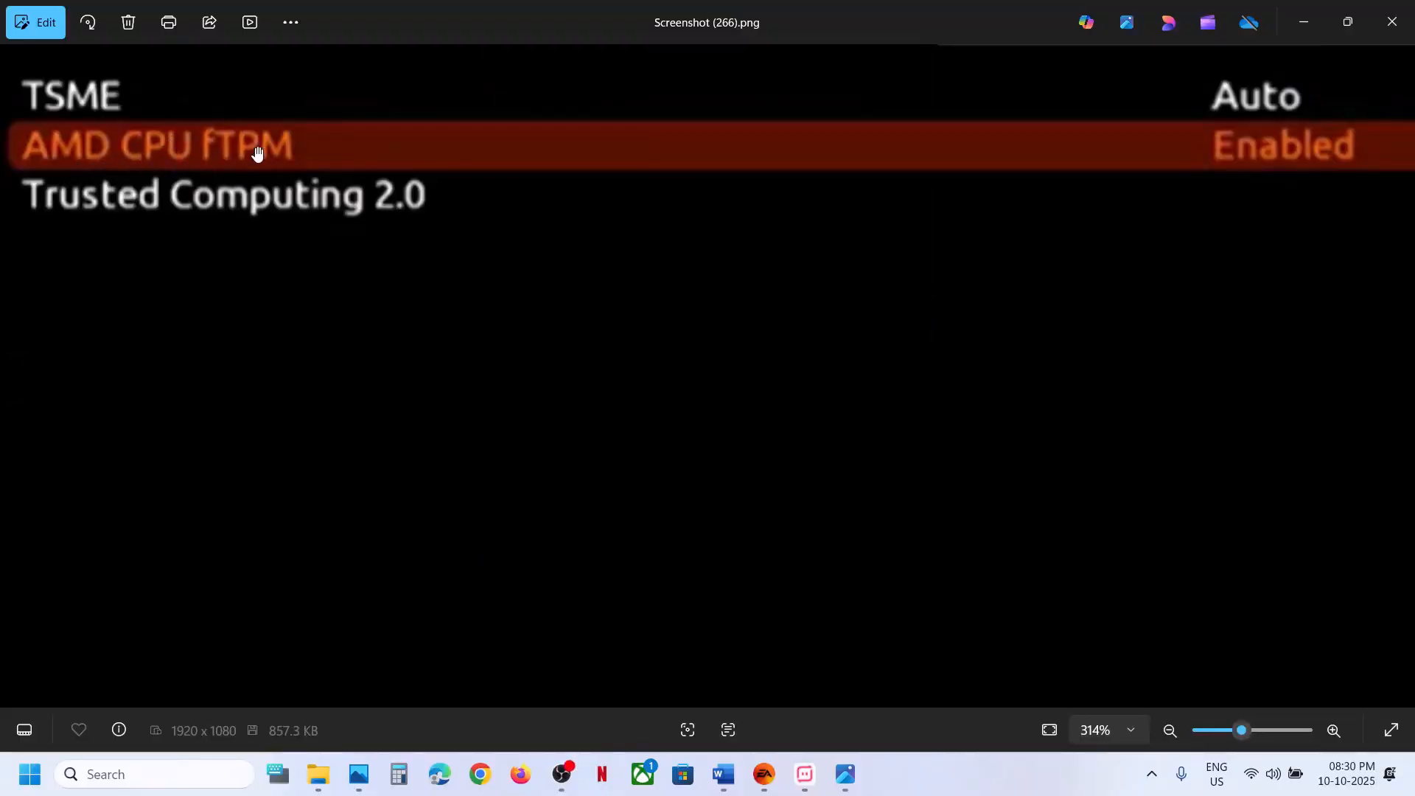
{"action": "mouse_move", "coordinate": [203, 200]}
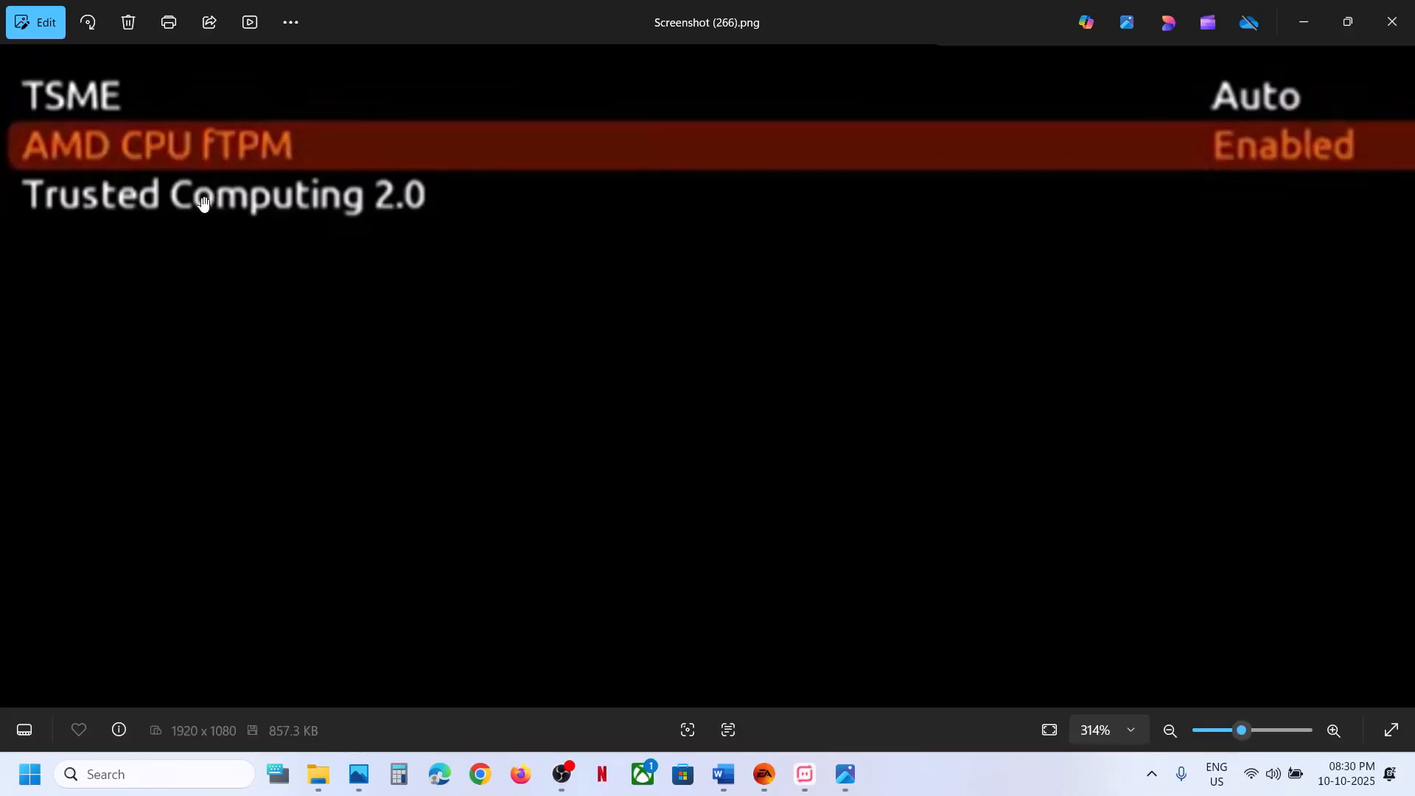
{"action": "mouse_move", "coordinate": [1285, 168]}
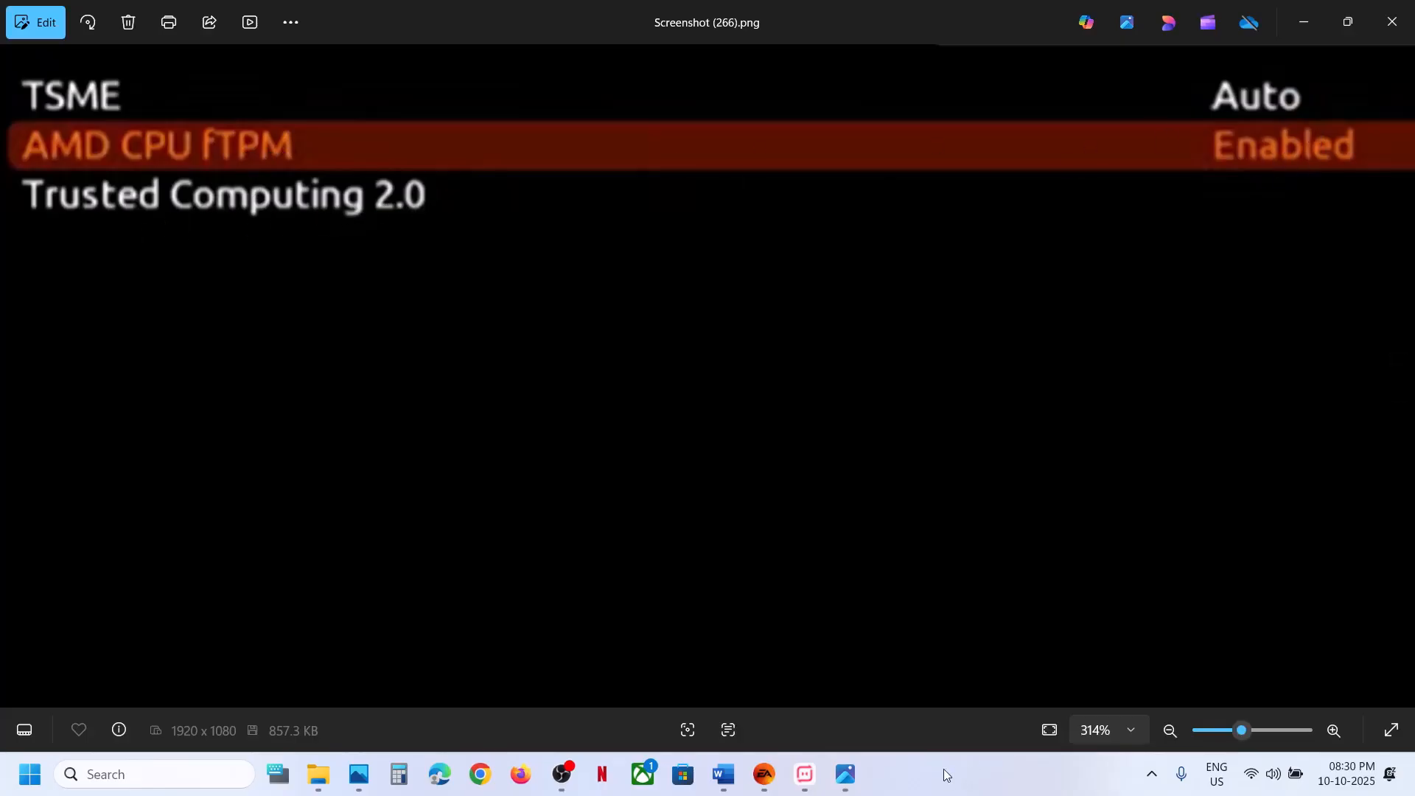
Step: Switch to the EA app showing the Battlefield 6 page with zero time played
{"action": "left_click", "coordinate": [762, 774]}
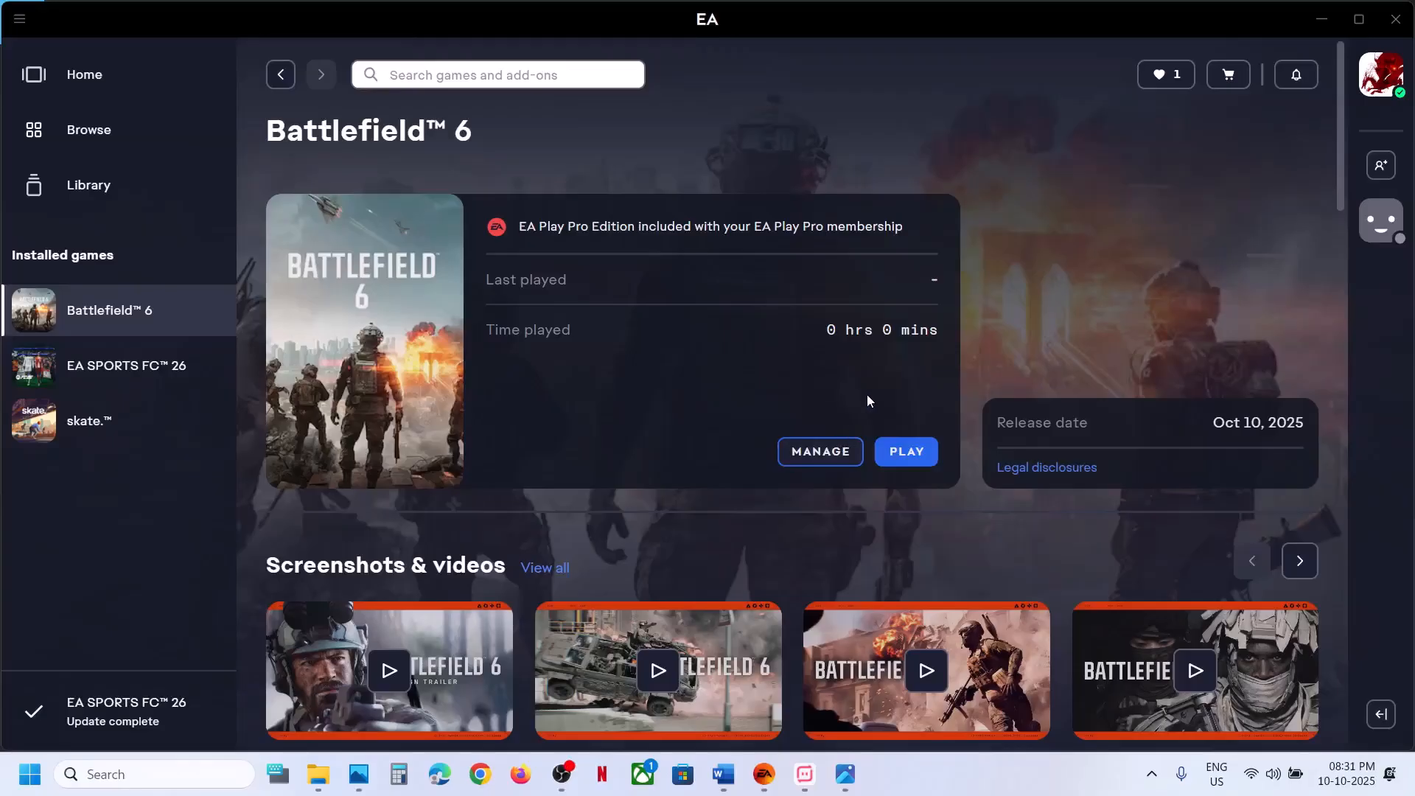